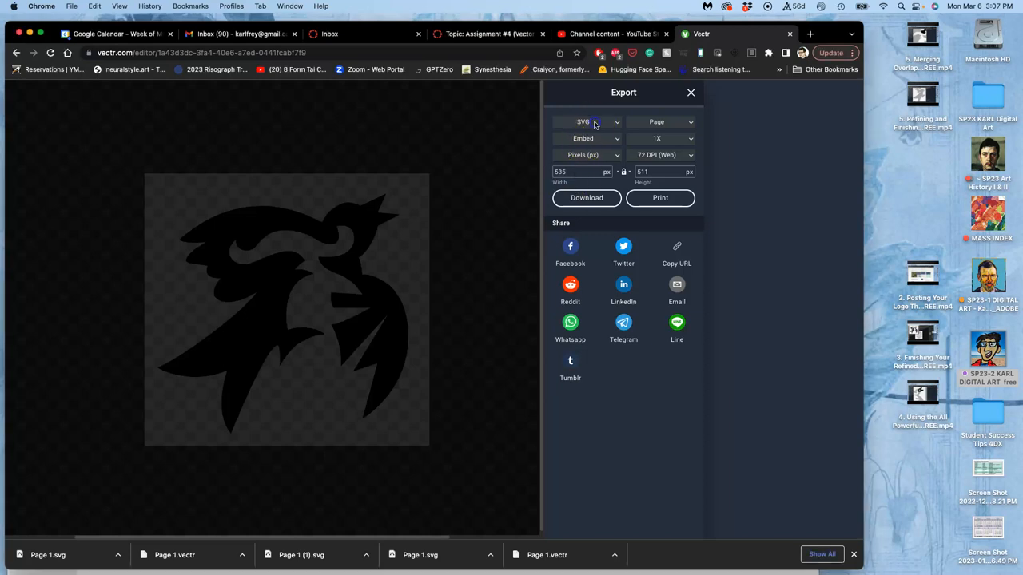
Review Vectr's export format list (SVG, PNG, JPEG, VECTR) and switch to the Photopea tab.
left_click(590, 122)
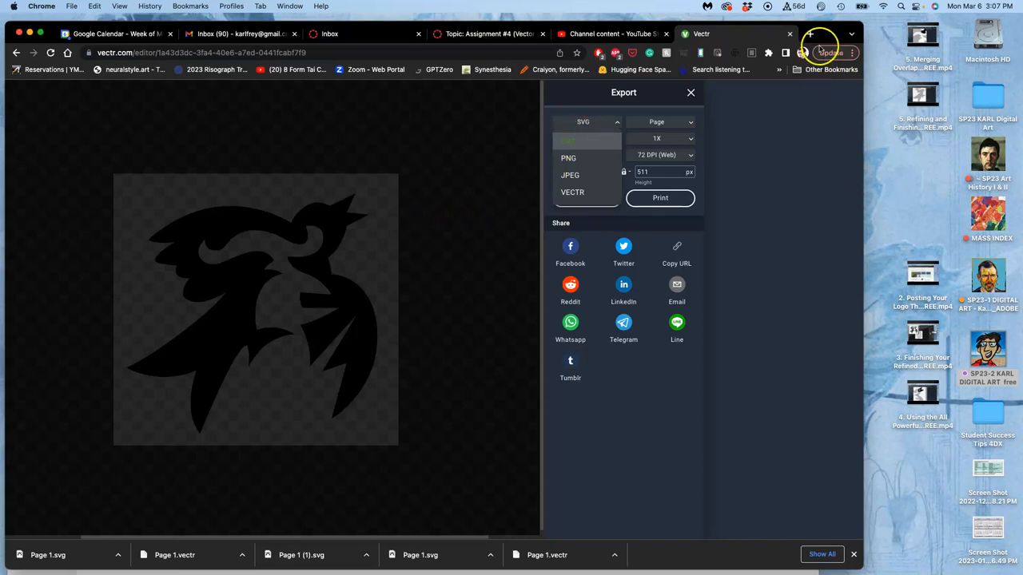
left_click(809, 33)
type("photopea.com")
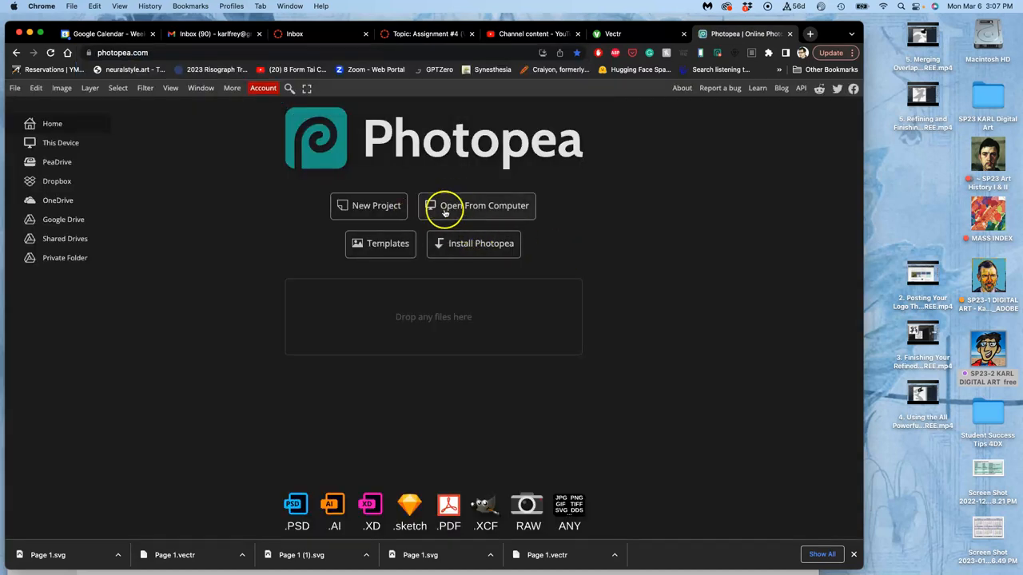
mouse_move(380, 243)
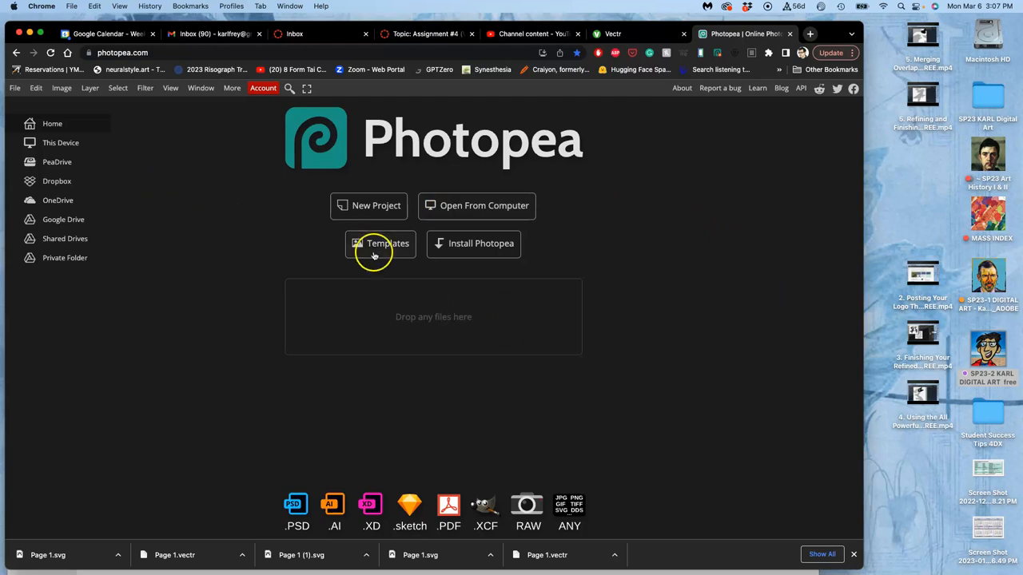
Create a new 8 × 10 inch Photopea project at 350 DPI with a white background.
left_click(380, 243)
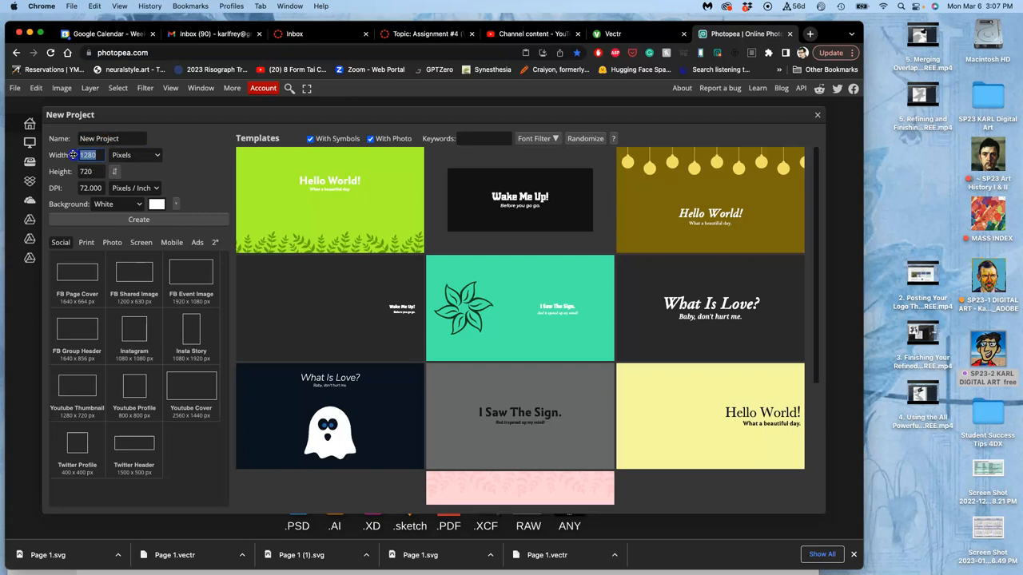
left_click(136, 155)
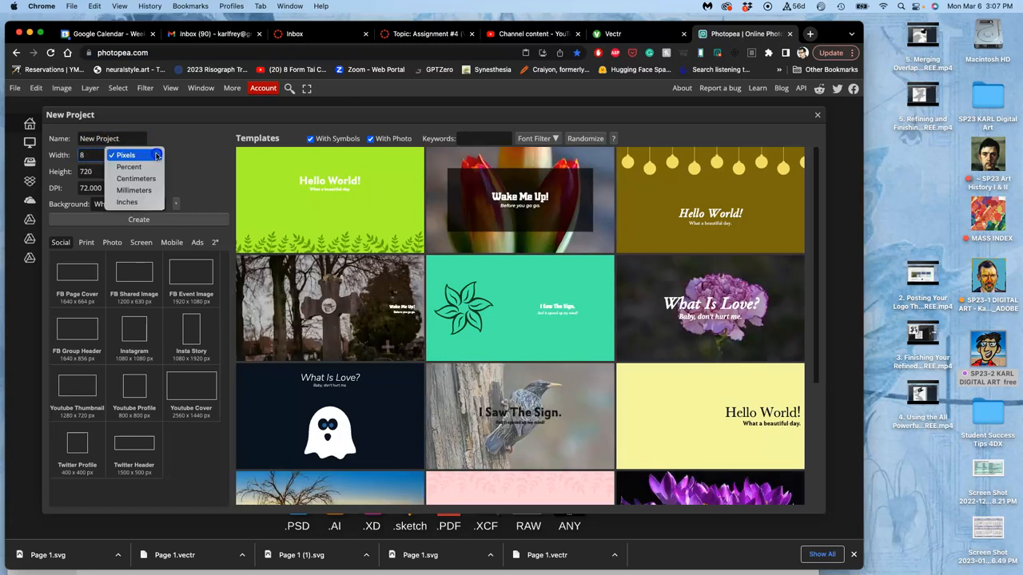
left_click(127, 202)
type("350")
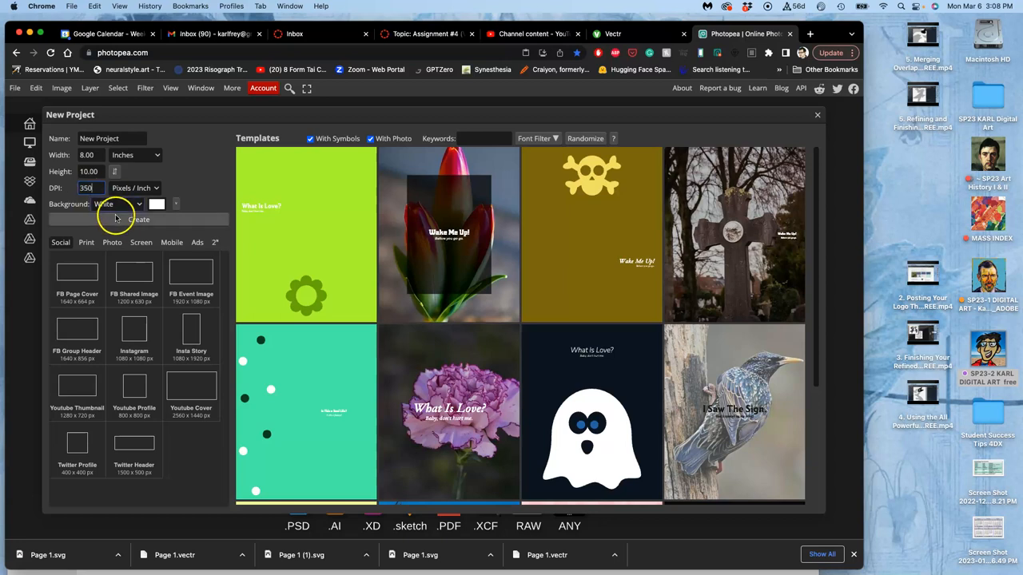
left_click(137, 219)
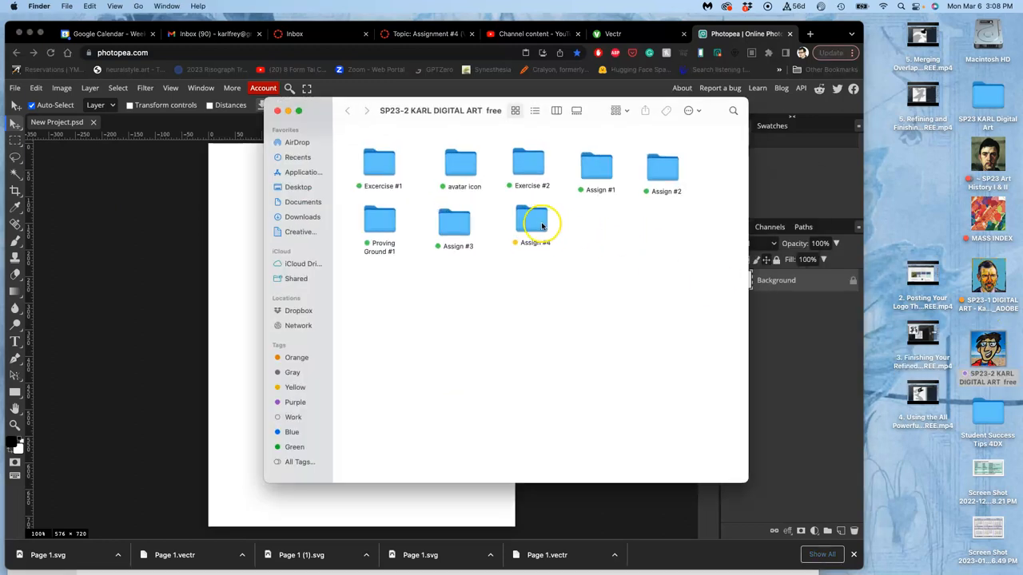
Open the Assign #4 folder in Finder.
double_click(533, 222)
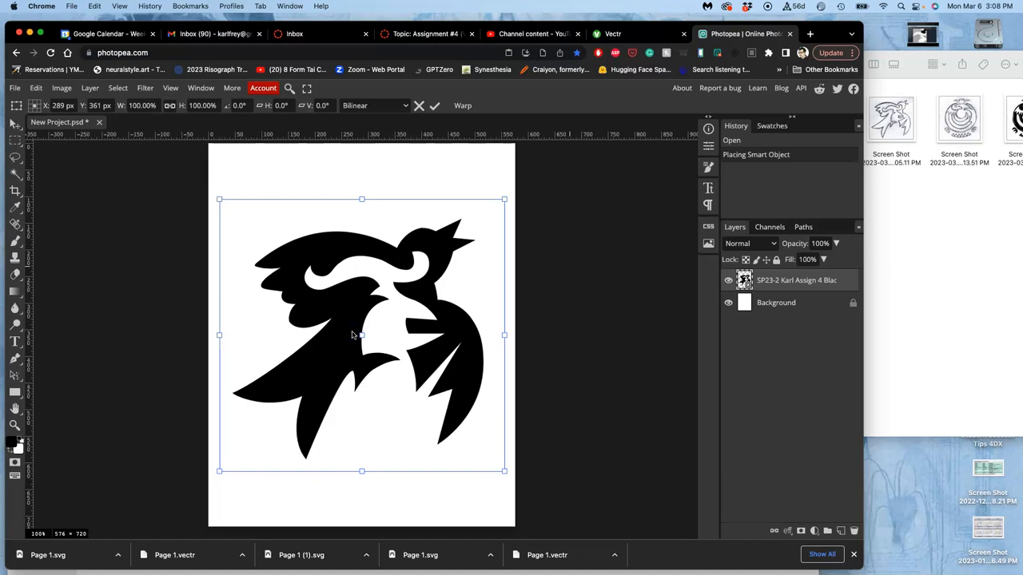
mouse_move(350, 326)
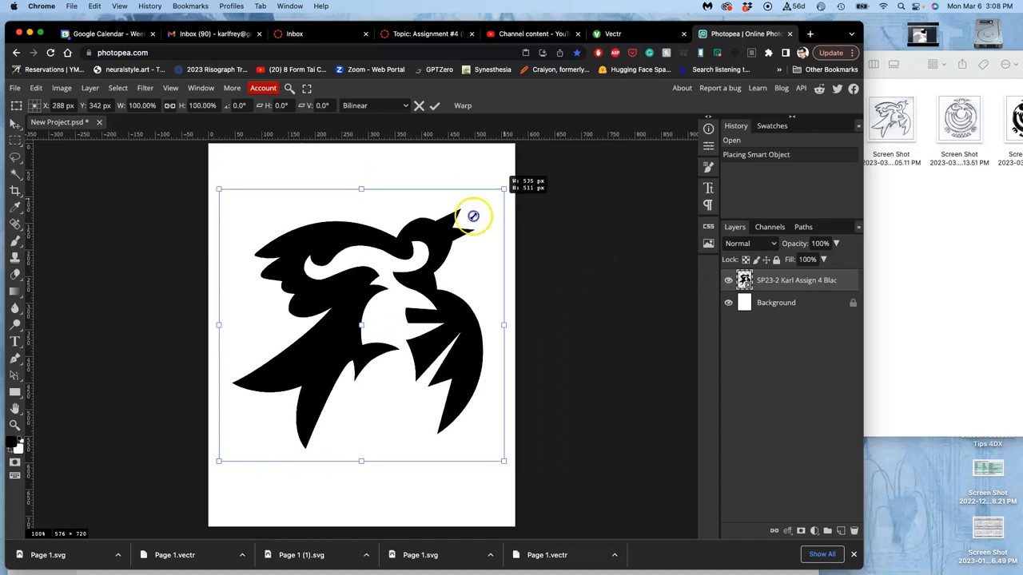
Scale the placed bird logo from its upper corner until it fits the page width.
left_click_drag(503, 188, 456, 233)
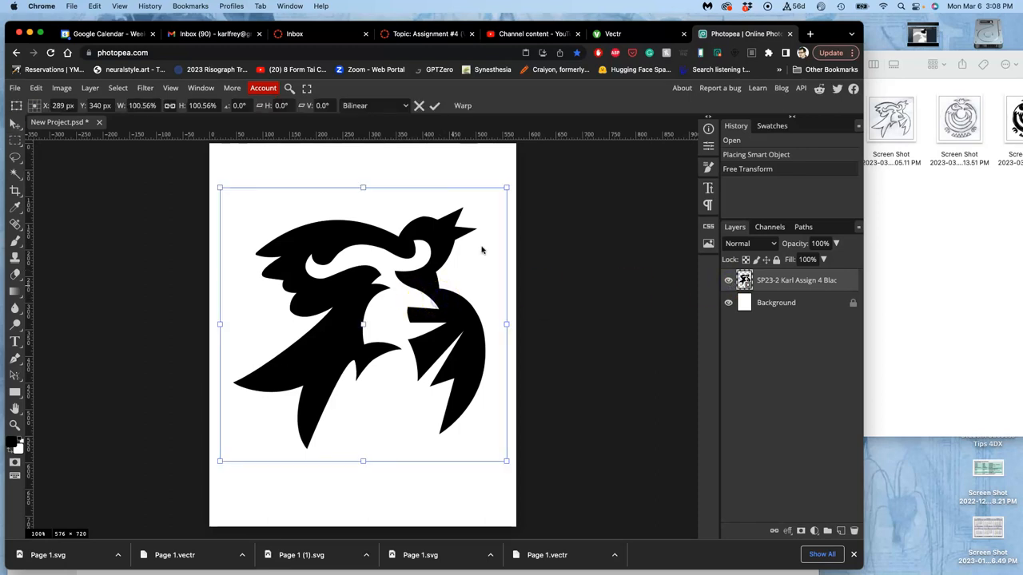
left_click_drag(505, 188, 557, 152)
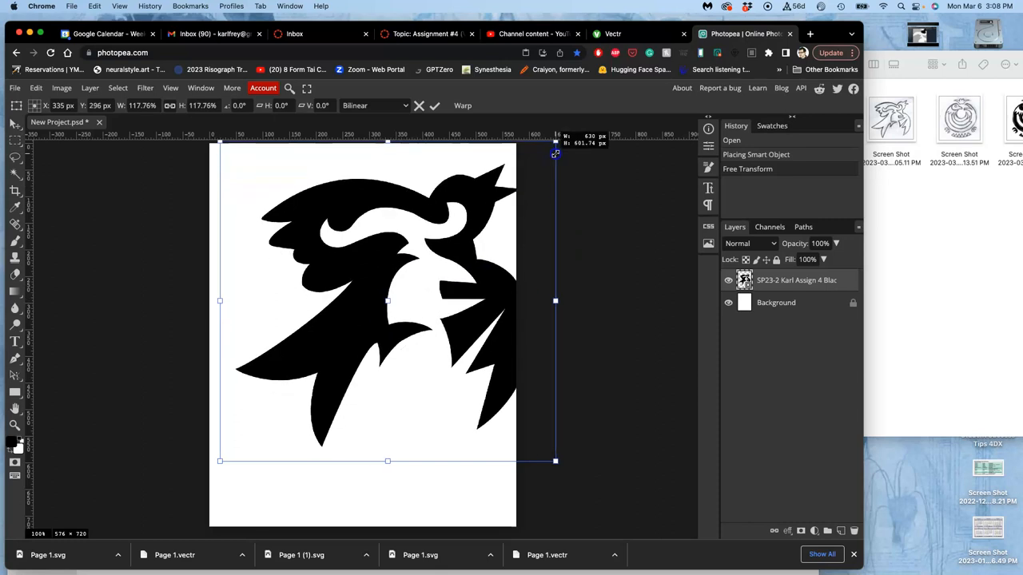
left_click_drag(556, 152, 515, 177)
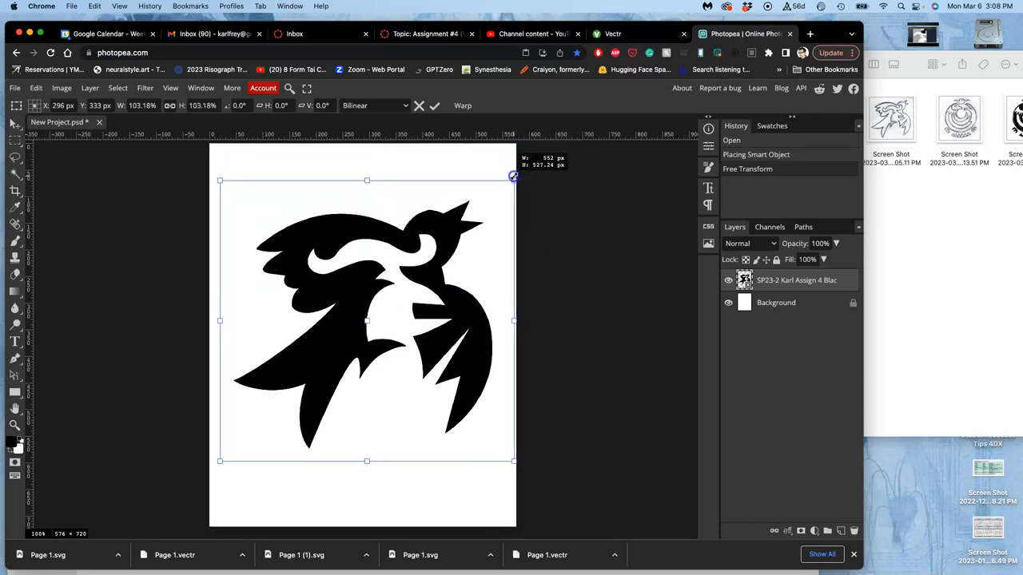
left_click_drag(515, 176, 508, 183)
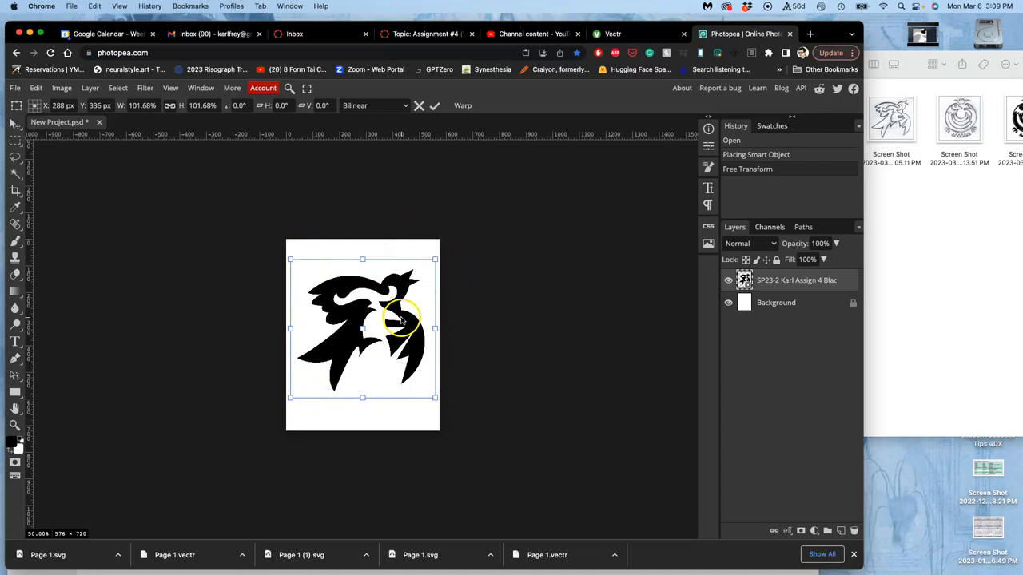
mouse_move(461, 323)
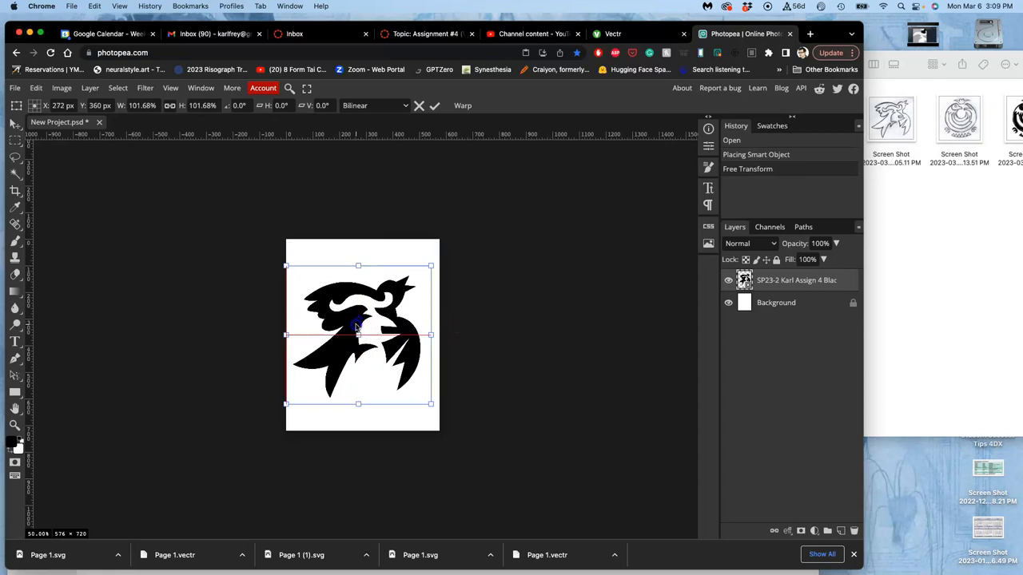
Move the bird toward the canvas centre and fine-tune its size from the lower corners.
left_click_drag(358, 334, 363, 330)
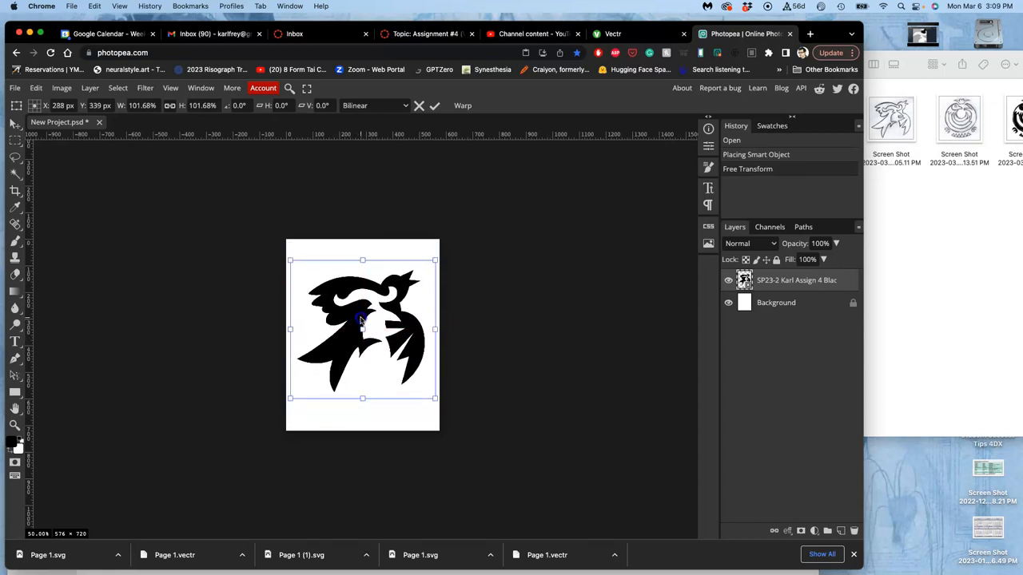
left_click_drag(435, 398, 445, 403)
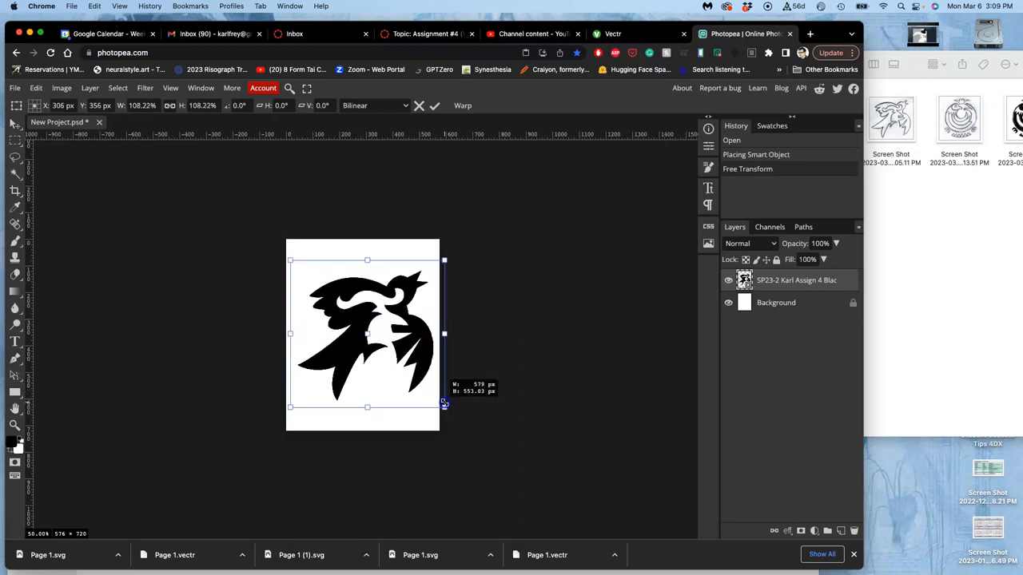
left_click_drag(444, 403, 449, 413)
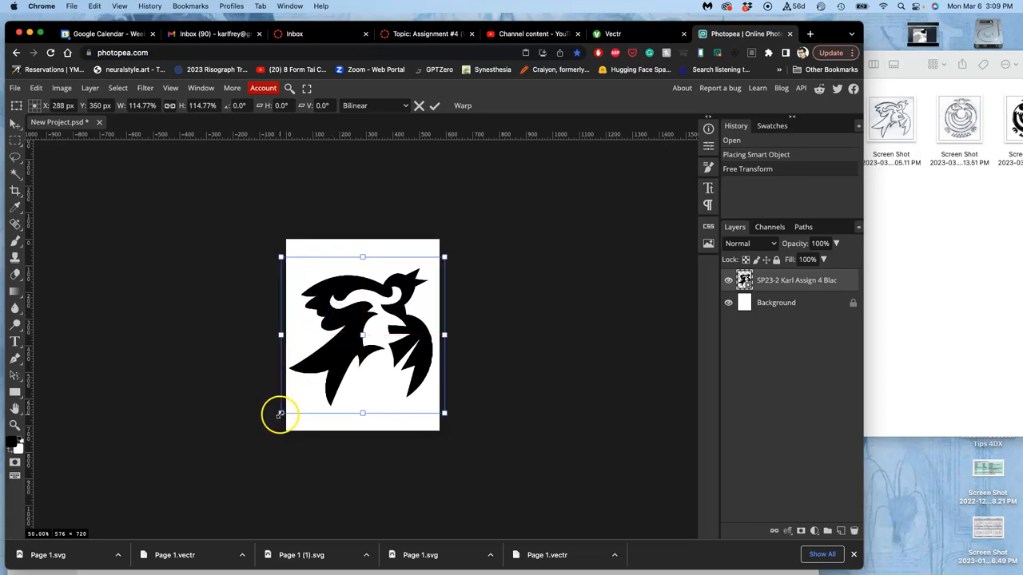
left_click_drag(282, 413, 283, 411)
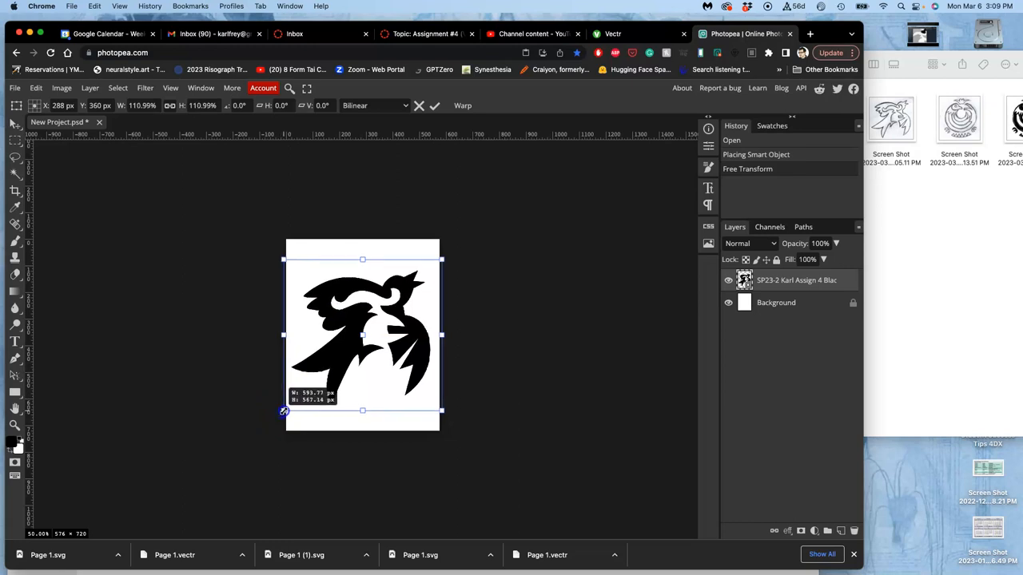
left_click_drag(281, 411, 288, 406)
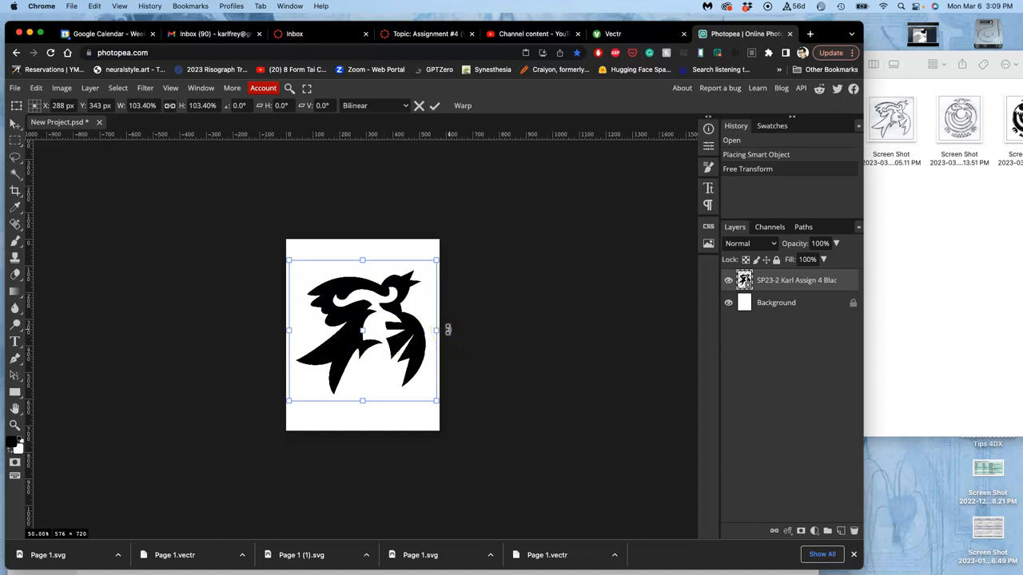
mouse_move(271, 264)
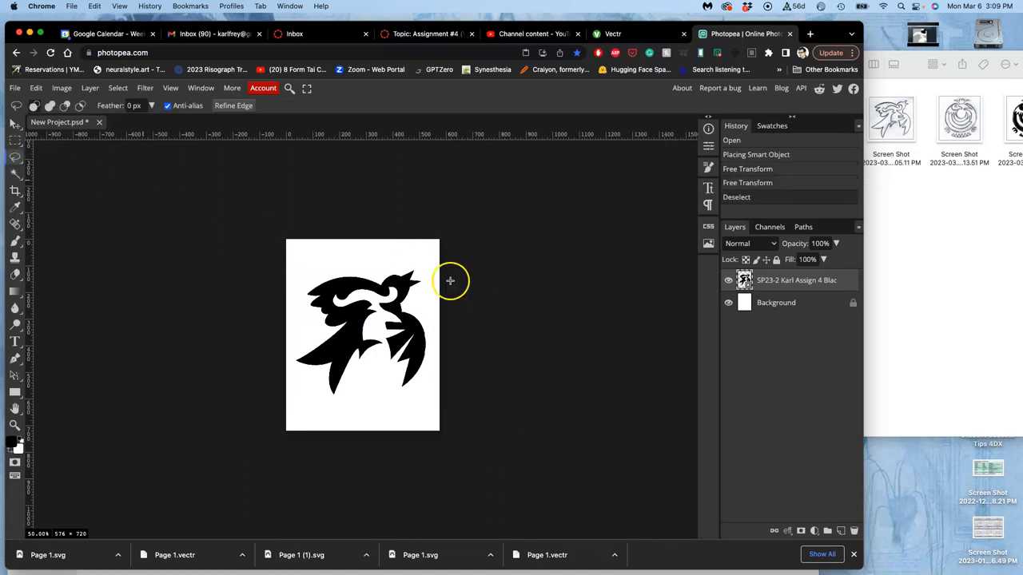
Hide the white Background layer so the bird sits on transparency, then go to File.
left_click(729, 302)
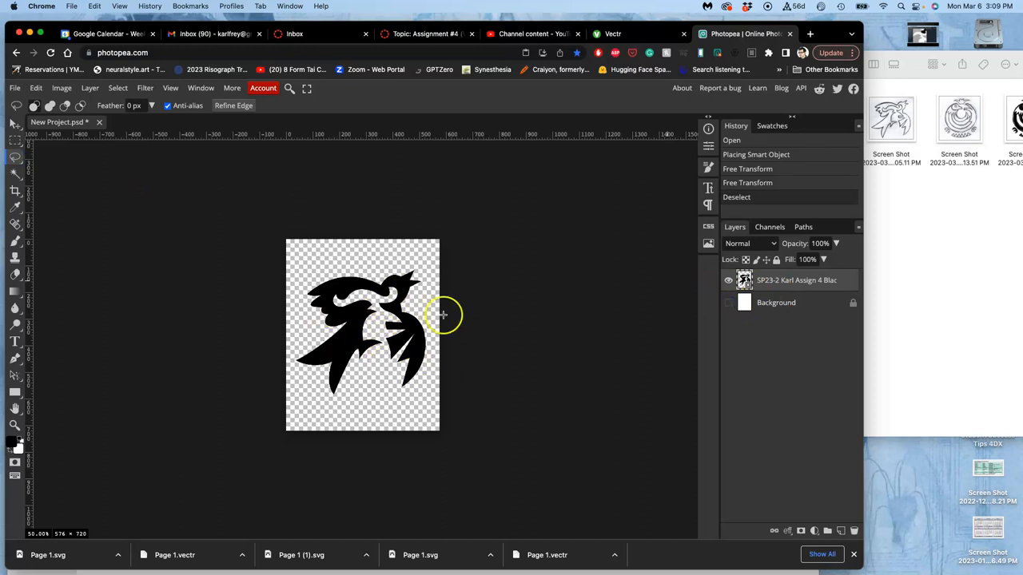
mouse_move(457, 295)
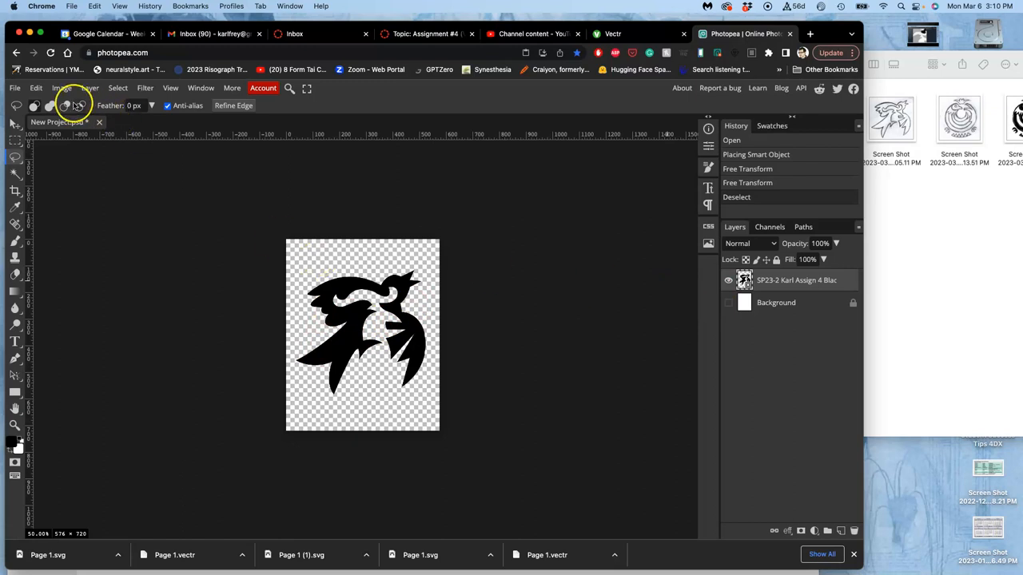
left_click(15, 88)
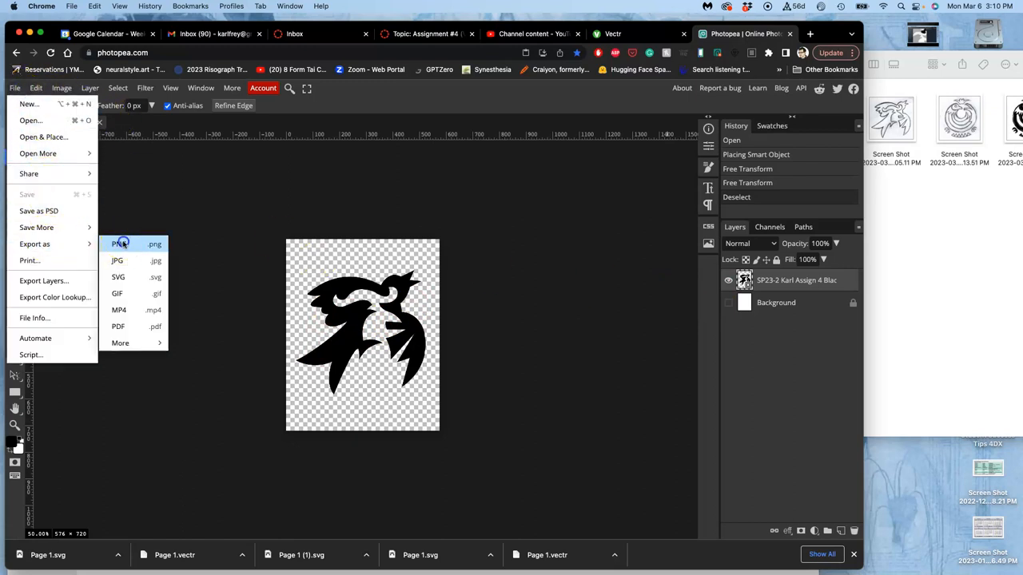
Export the transparent bird logo as a PNG and dismiss the ad-blocker notice.
left_click(122, 243)
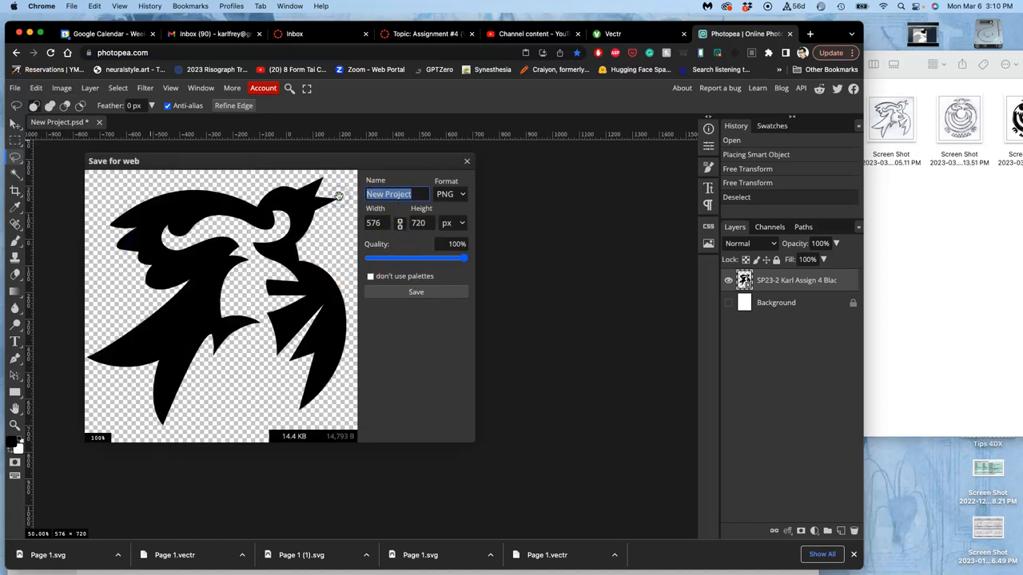
type("SP")
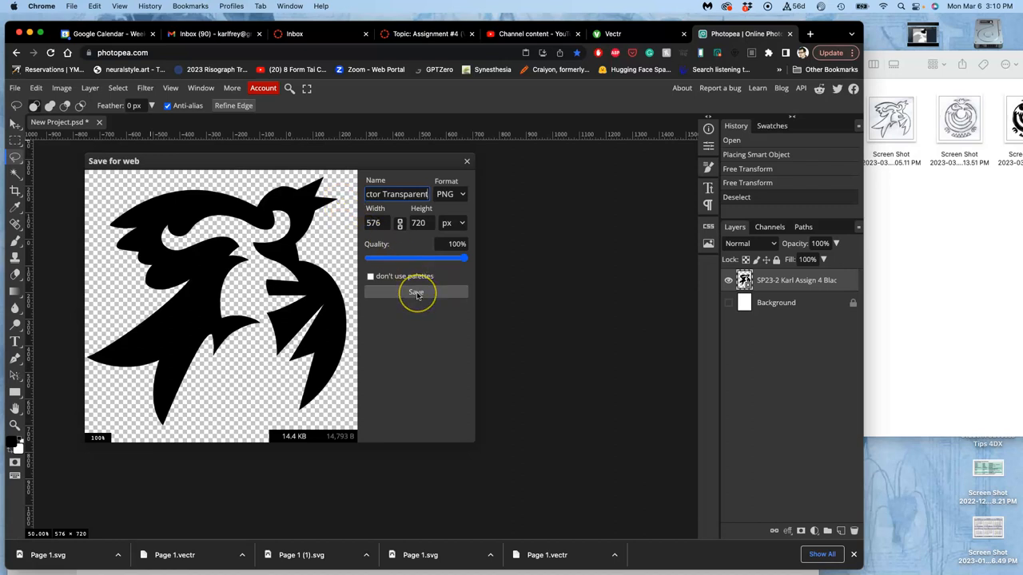
left_click(416, 291)
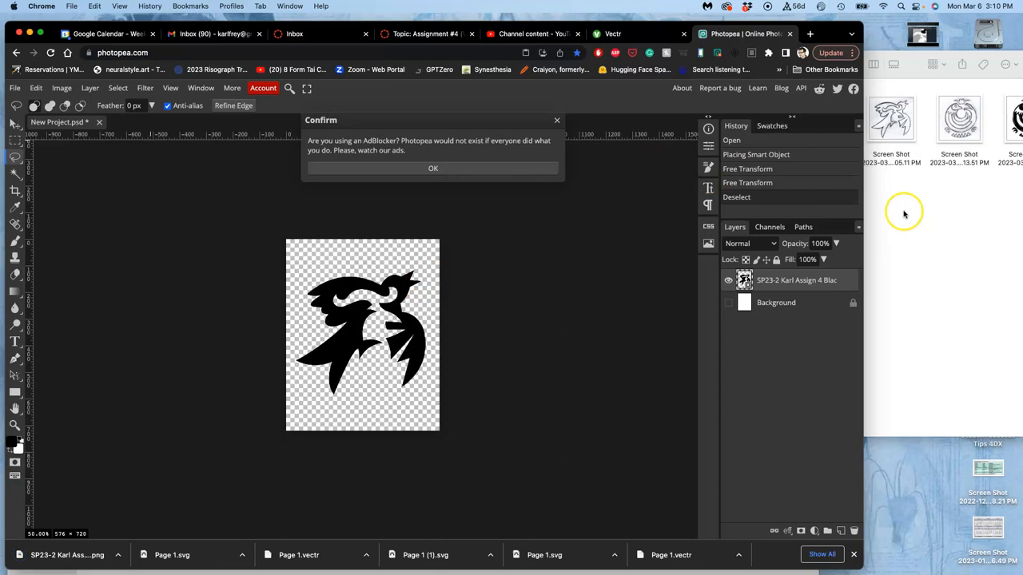
left_click(431, 168)
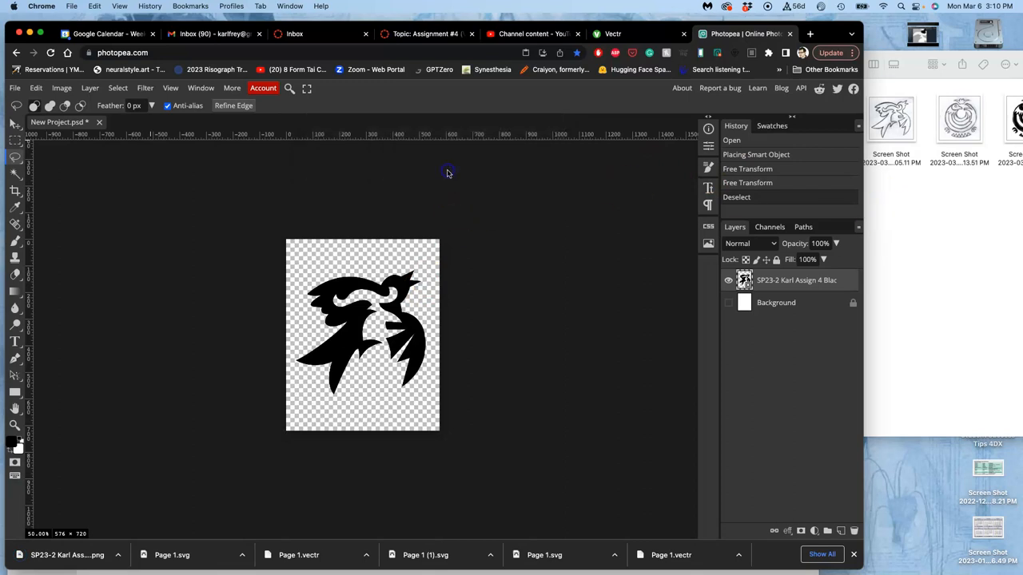
Resize the image to 8.00 × 10 inches at 350 DPI (2800 × 3500 px) via Image Size.
left_click(61, 88)
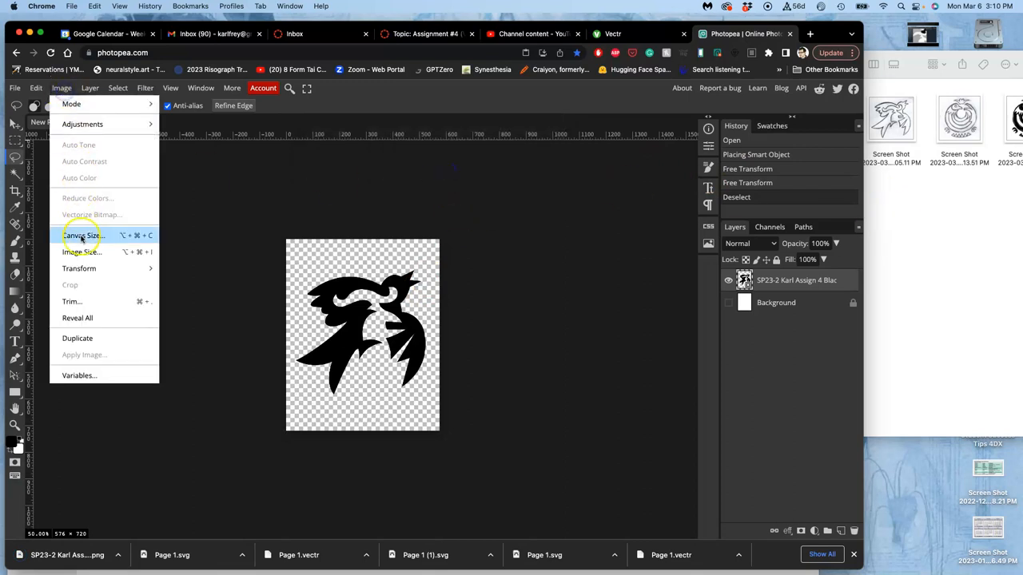
left_click(83, 252)
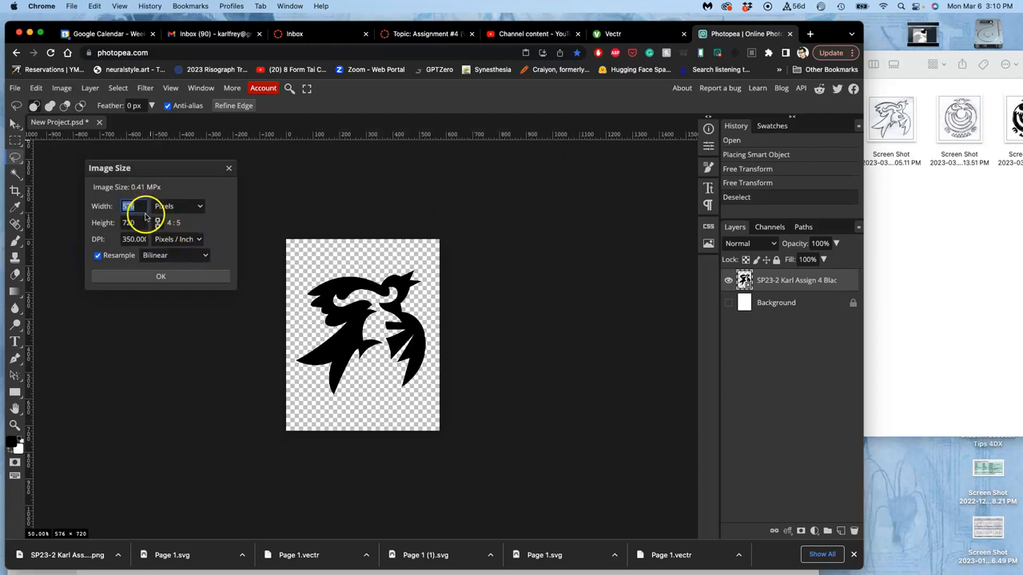
left_click(198, 206)
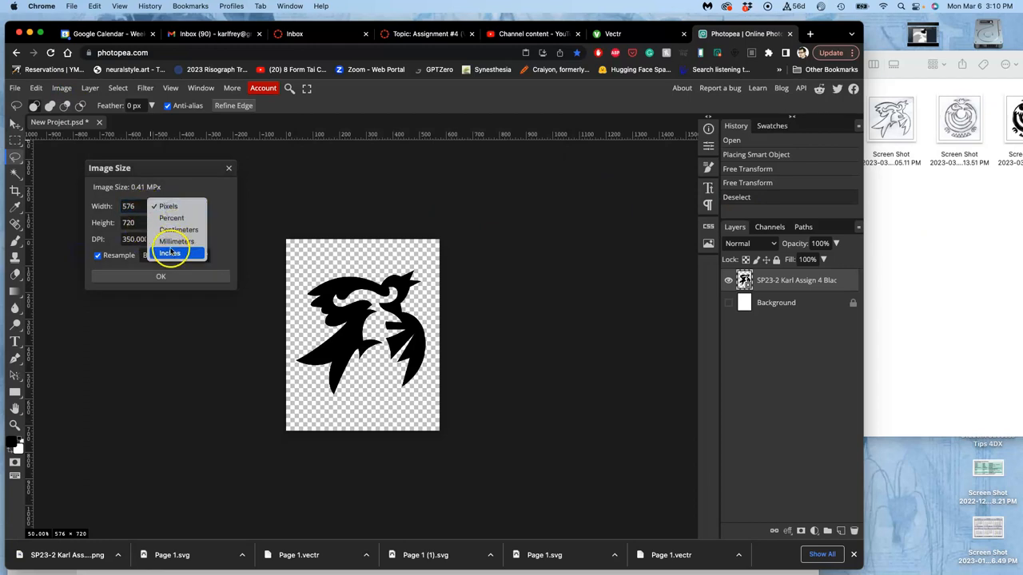
left_click(170, 253)
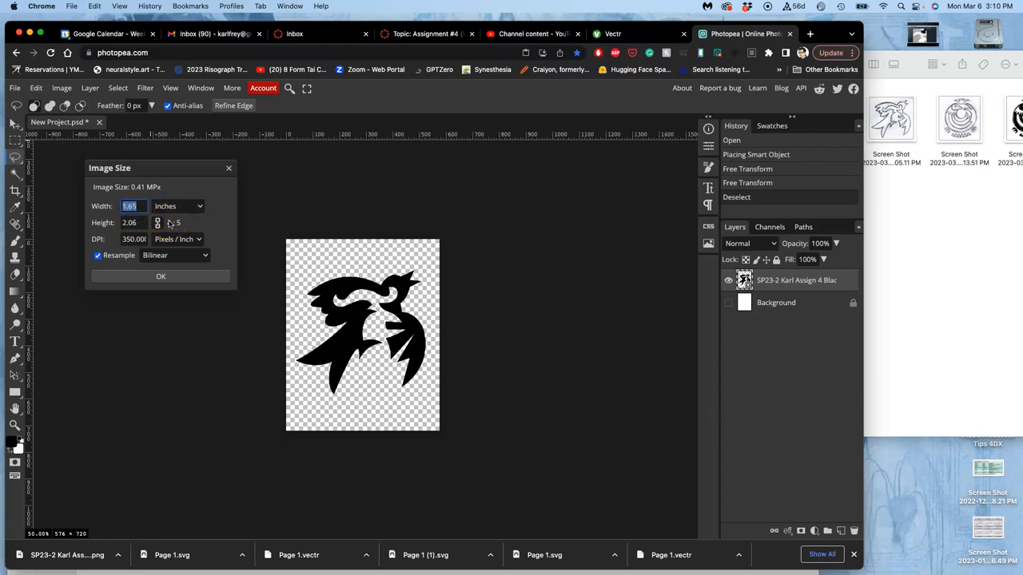
type("8.00")
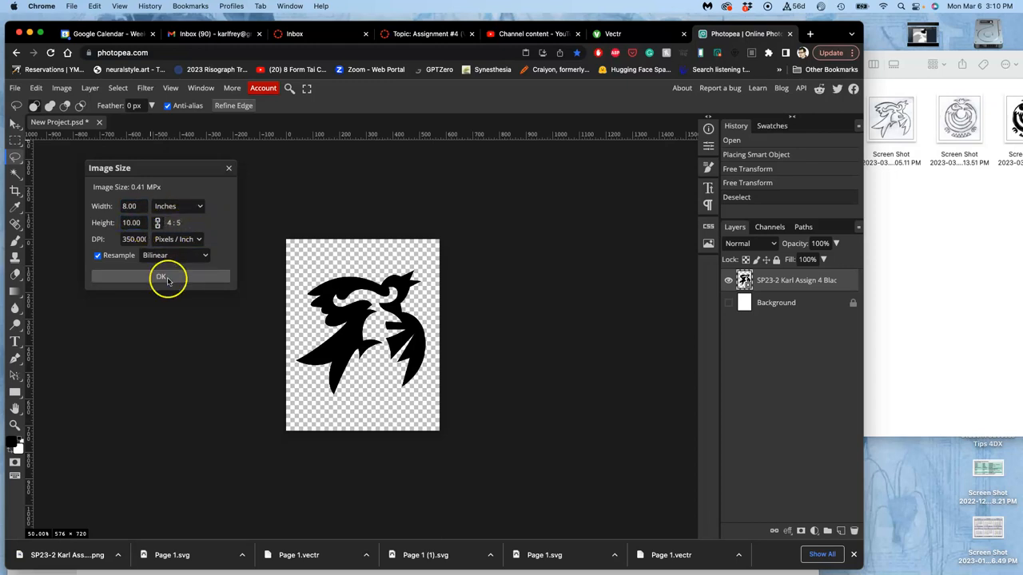
left_click(163, 276)
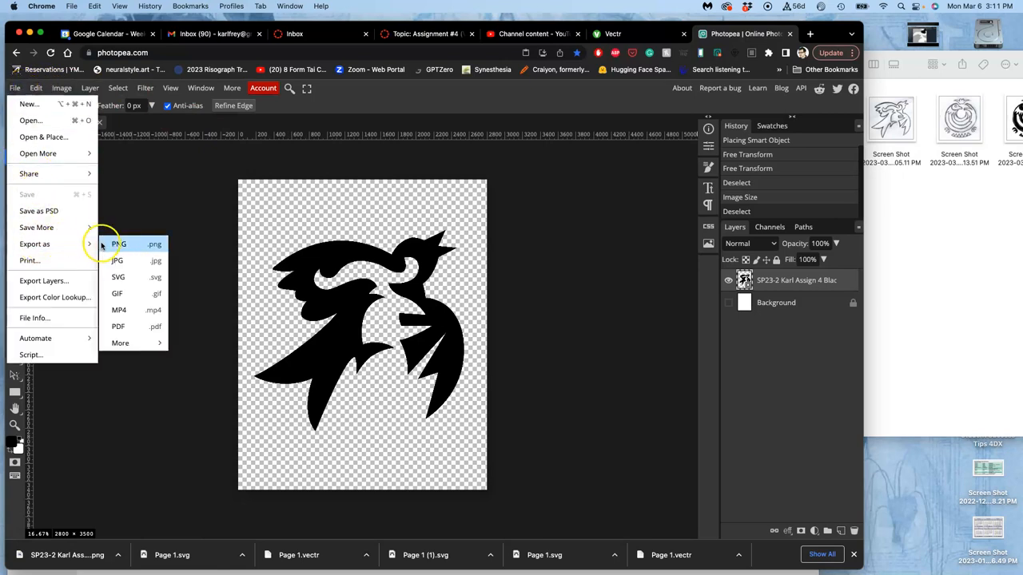
Export the resized 2800 × 3500 px transparent bird as a PNG and go to Downloads.
left_click(118, 243)
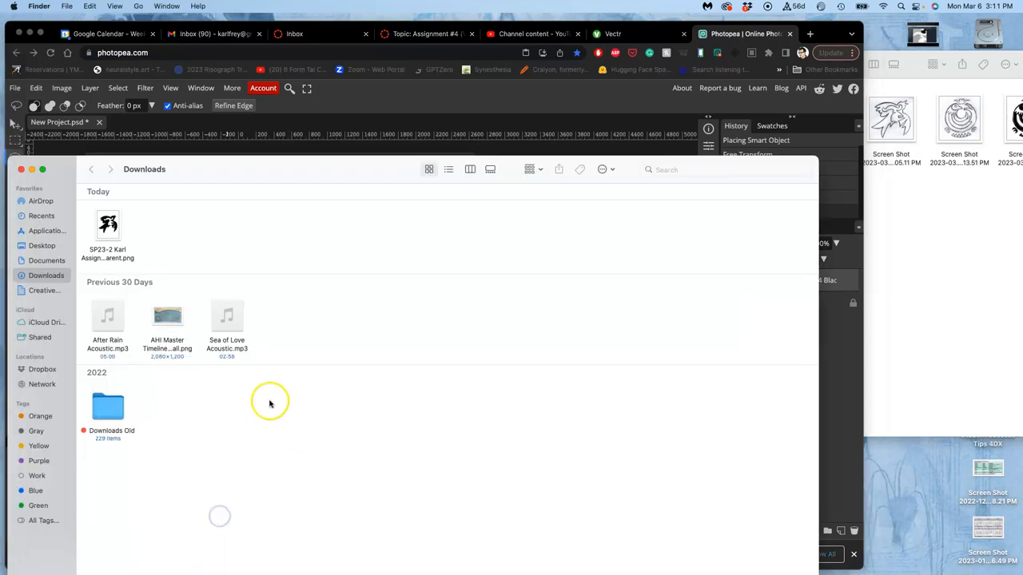
left_click(107, 225)
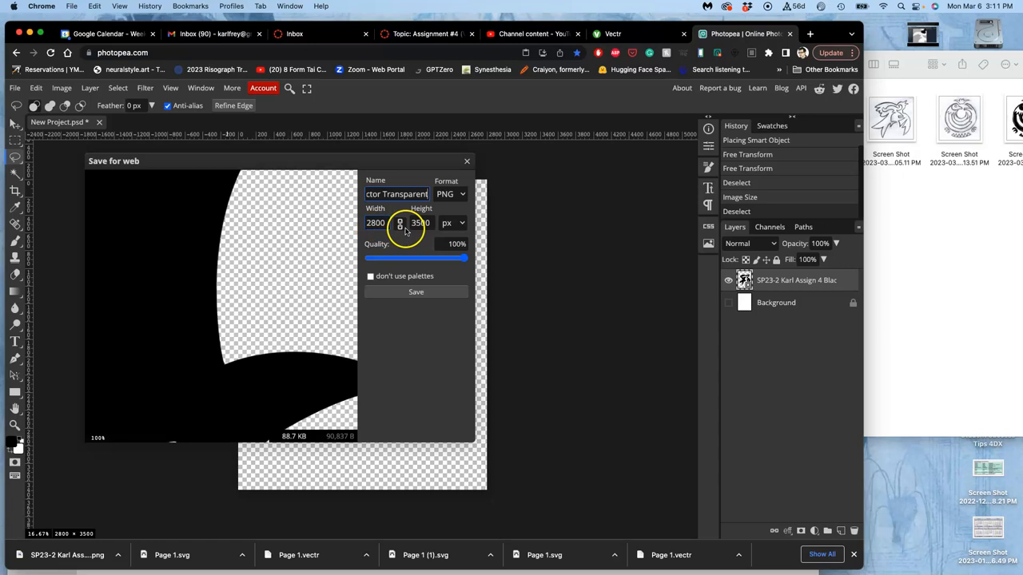
mouse_move(412, 303)
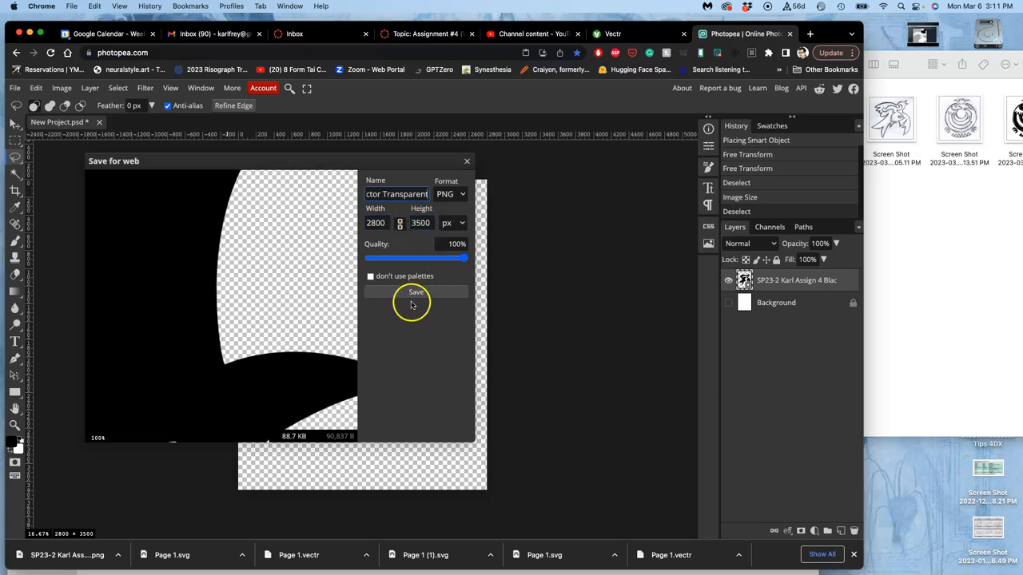
left_click(416, 290)
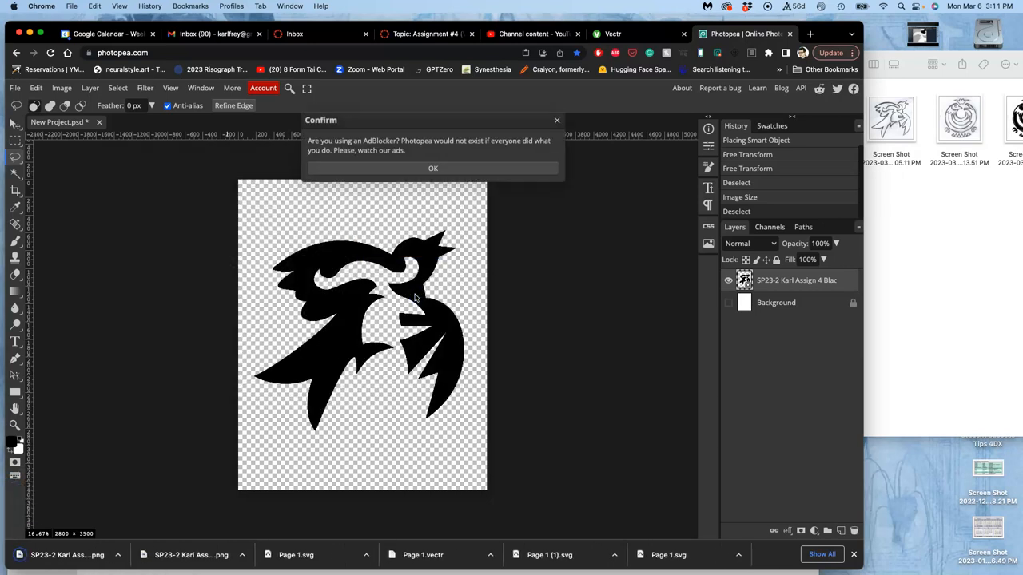
left_click(431, 168)
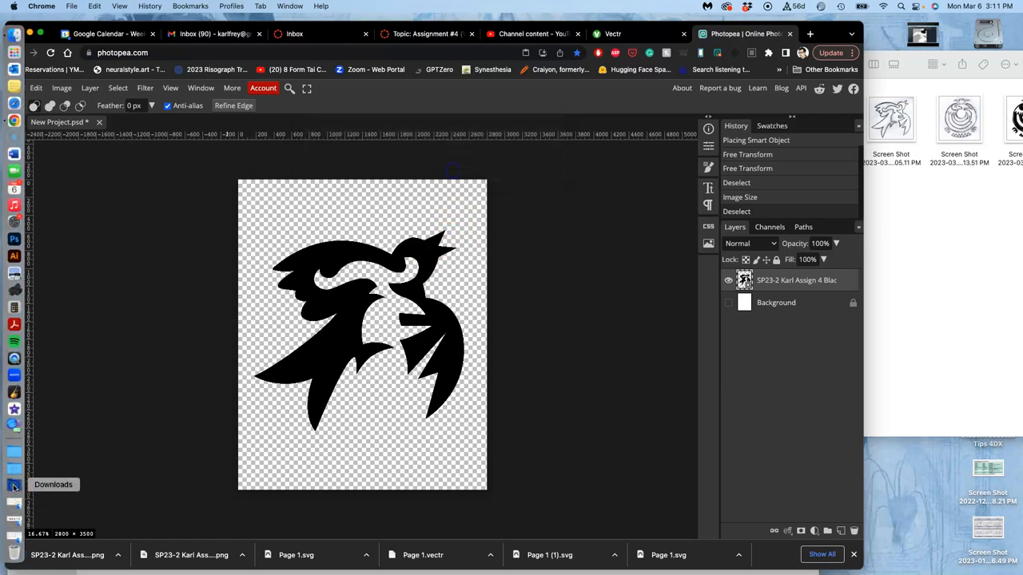
left_click(13, 485)
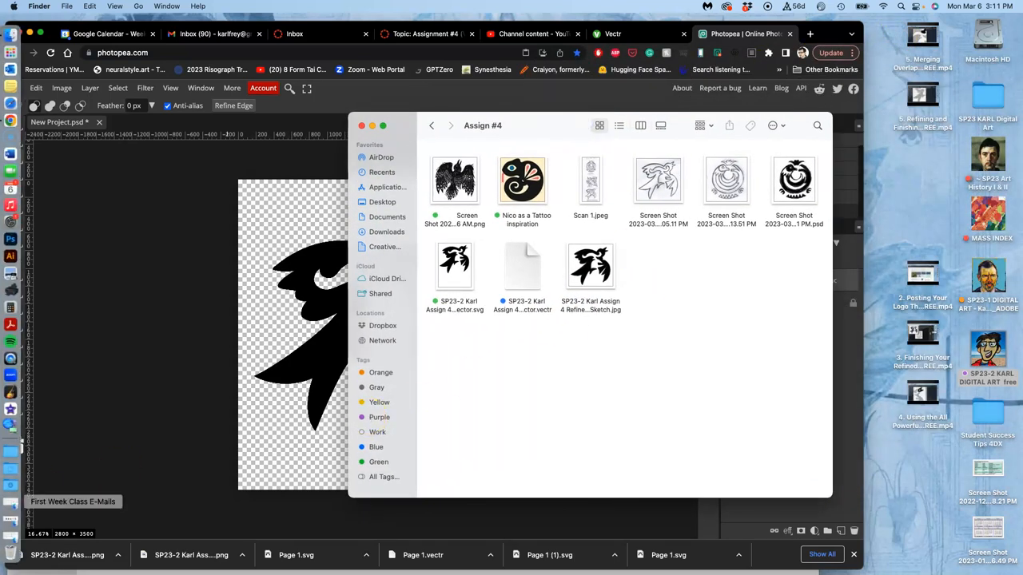
Move the exported bird PNG into the Assign #4 folder and open it in Preview.
left_click(14, 482)
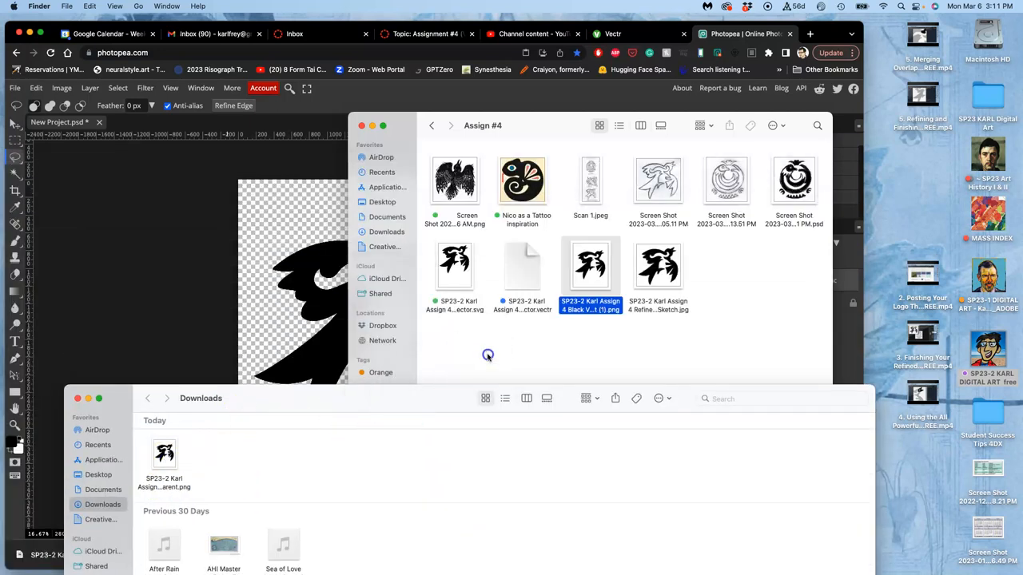
right_click(591, 265)
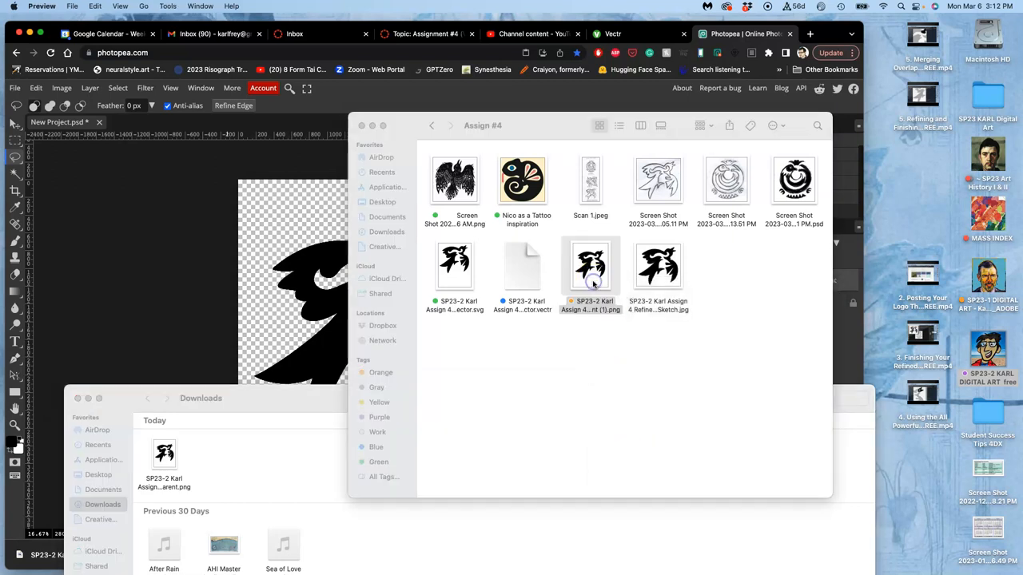
double_click(590, 265)
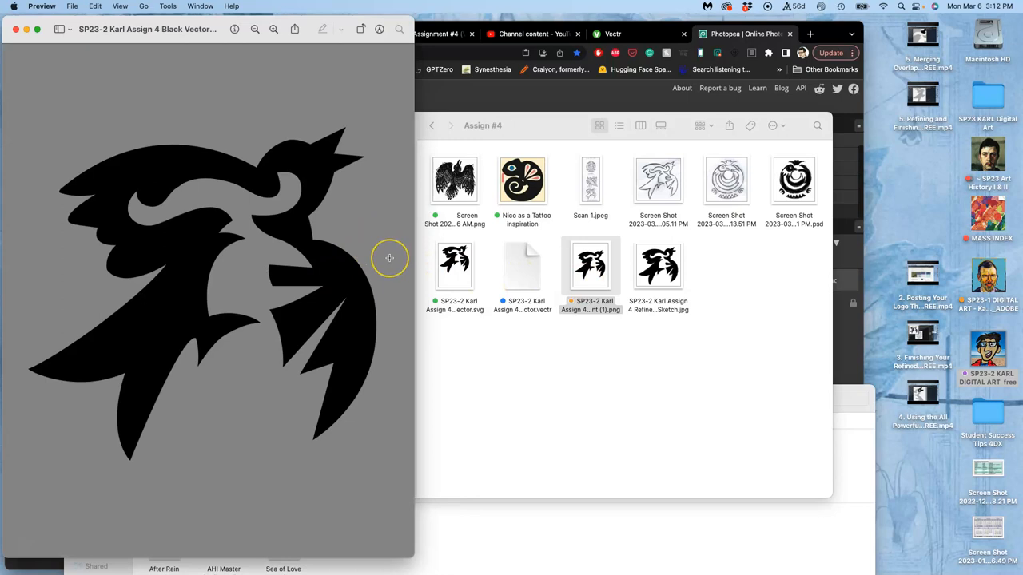
mouse_move(170, 159)
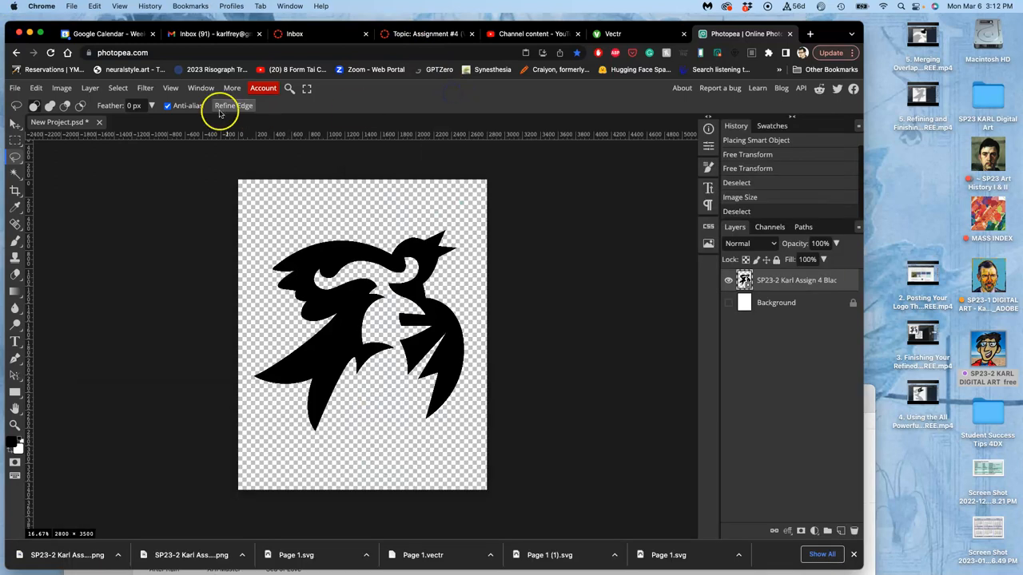
mouse_move(323, 128)
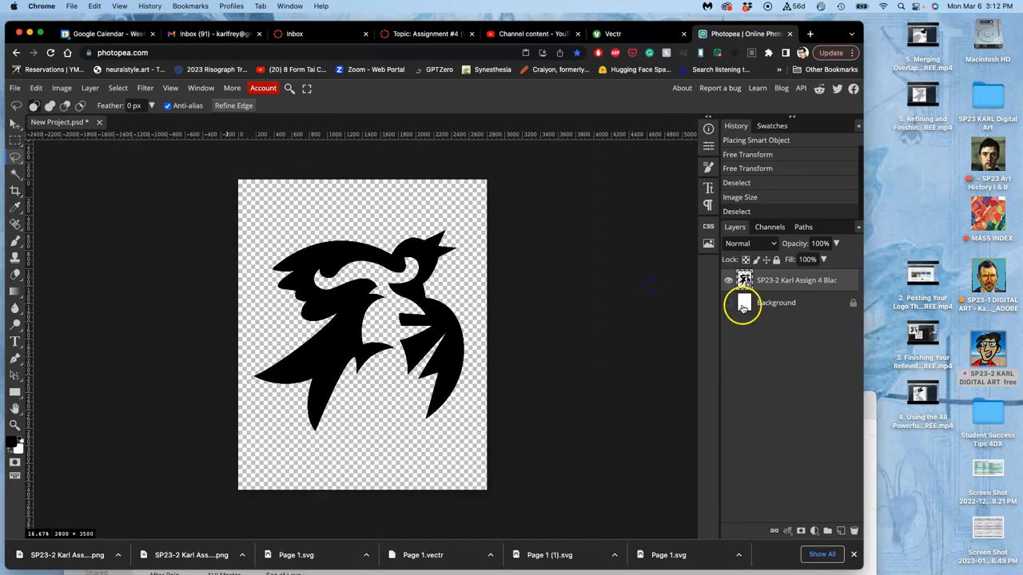
Show the white Background layer again and save the project as New Project.psd (1.8 MB).
left_click(729, 302)
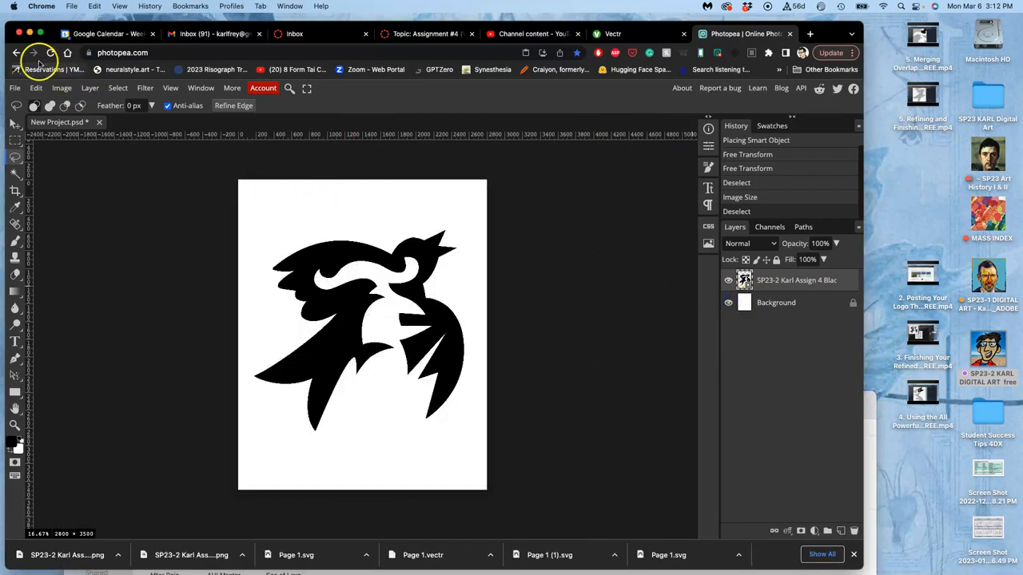
left_click(14, 88)
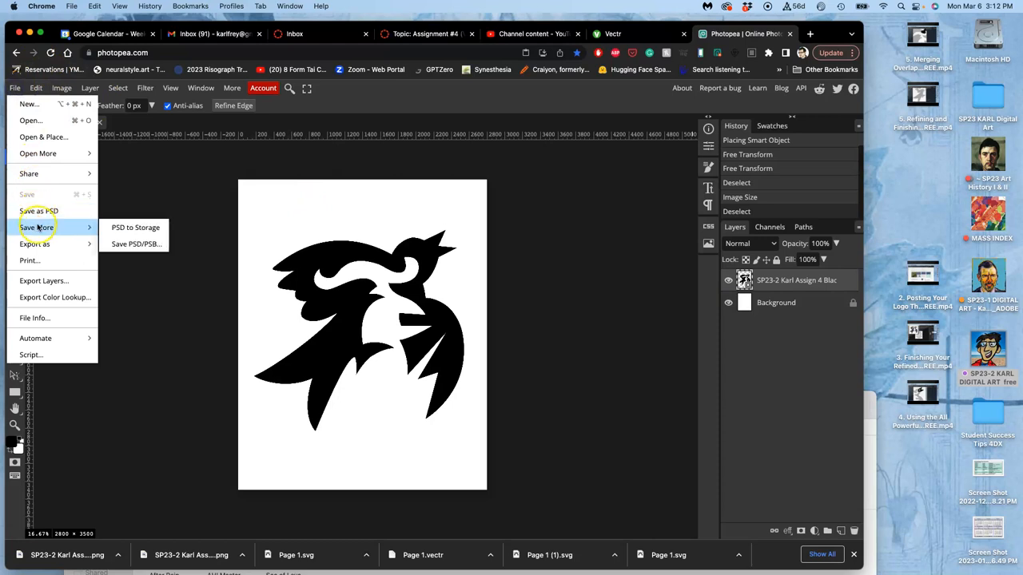
left_click(136, 243)
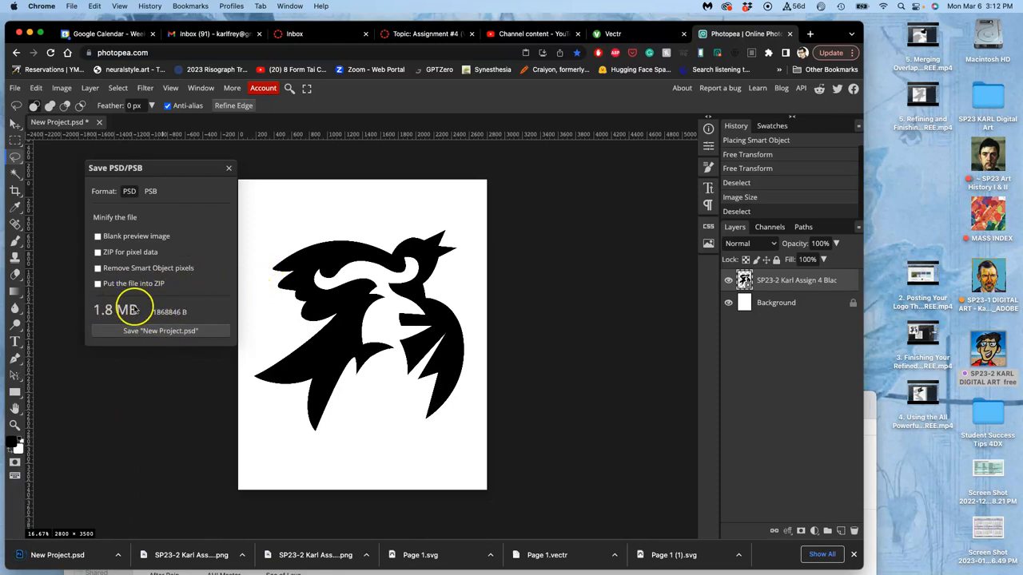
mouse_move(13, 466)
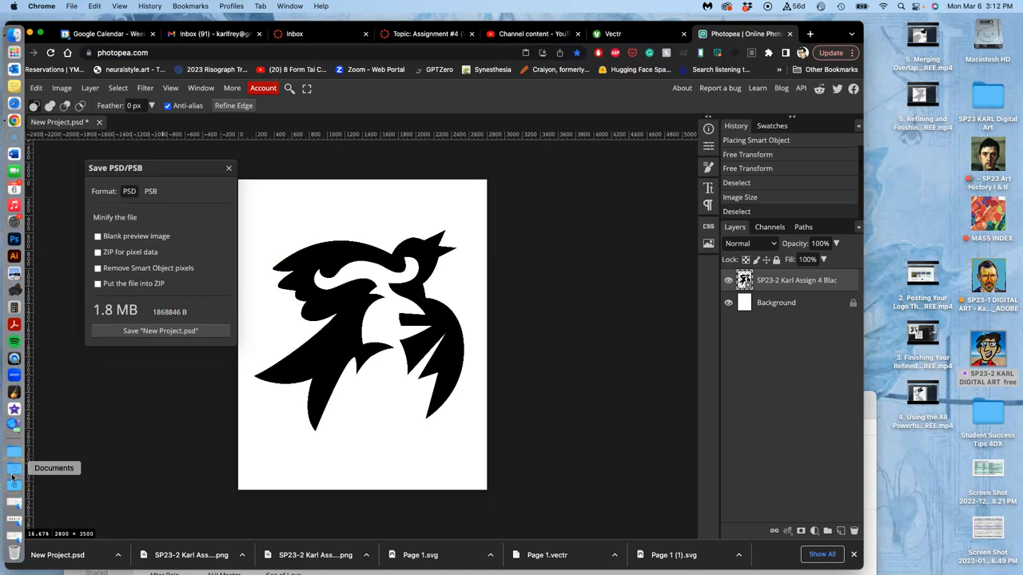
left_click(13, 487)
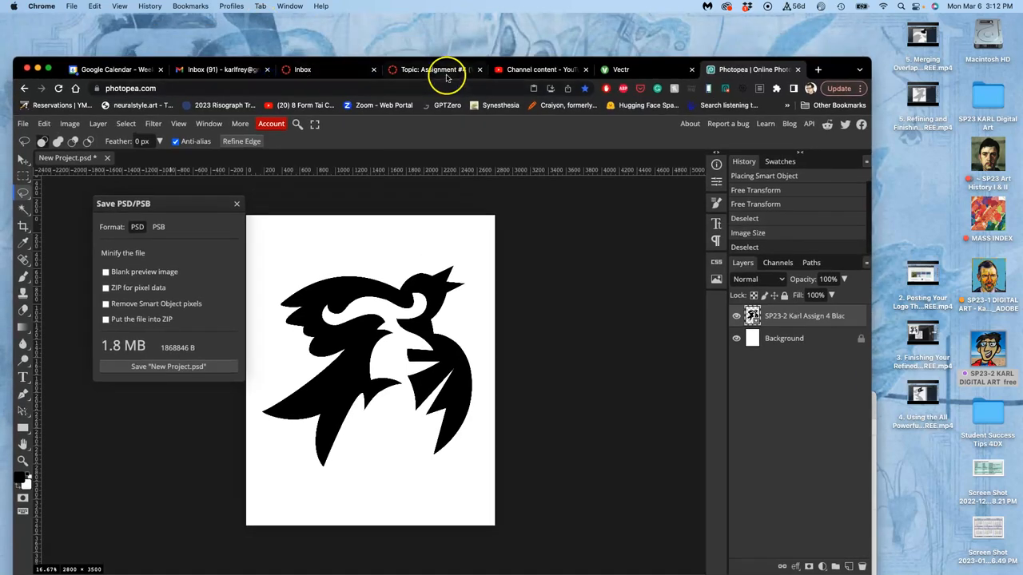
Begin editing the Assignment #4 discussion post with the cursor after the vector caption.
left_click(435, 70)
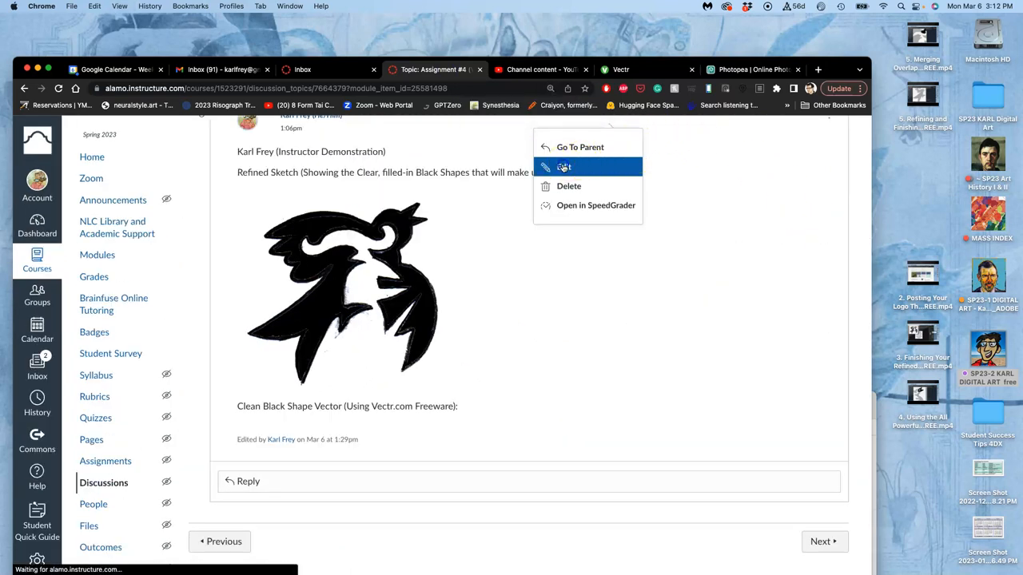
left_click(563, 166)
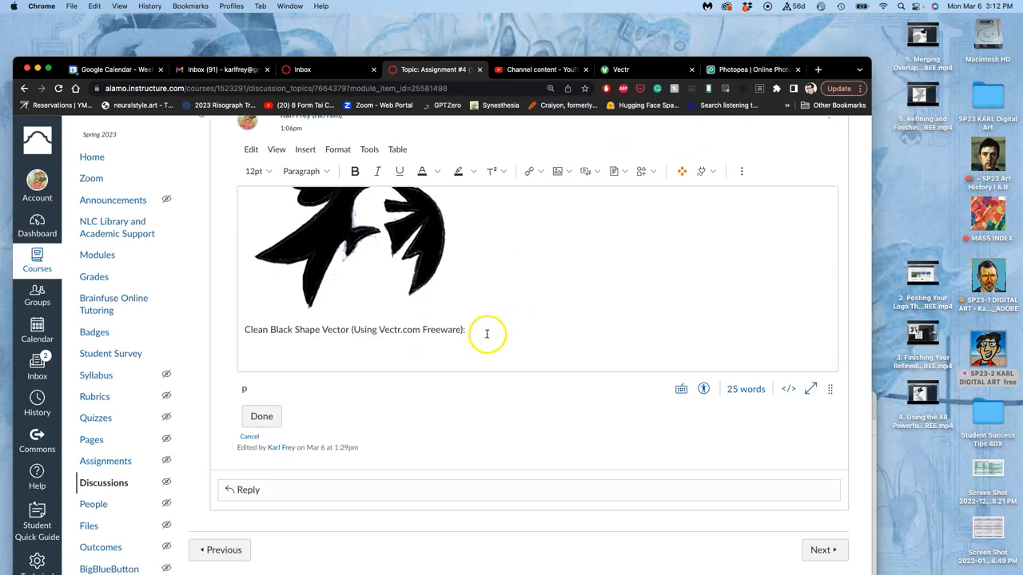
left_click(486, 334)
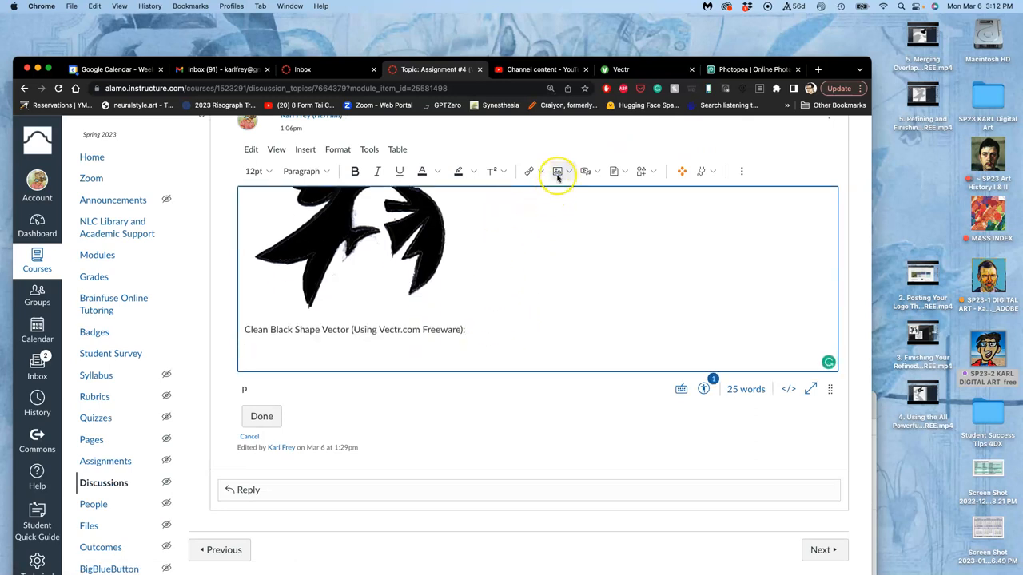
Upload the transparent black bird PNG and insert it into the post.
left_click(556, 172)
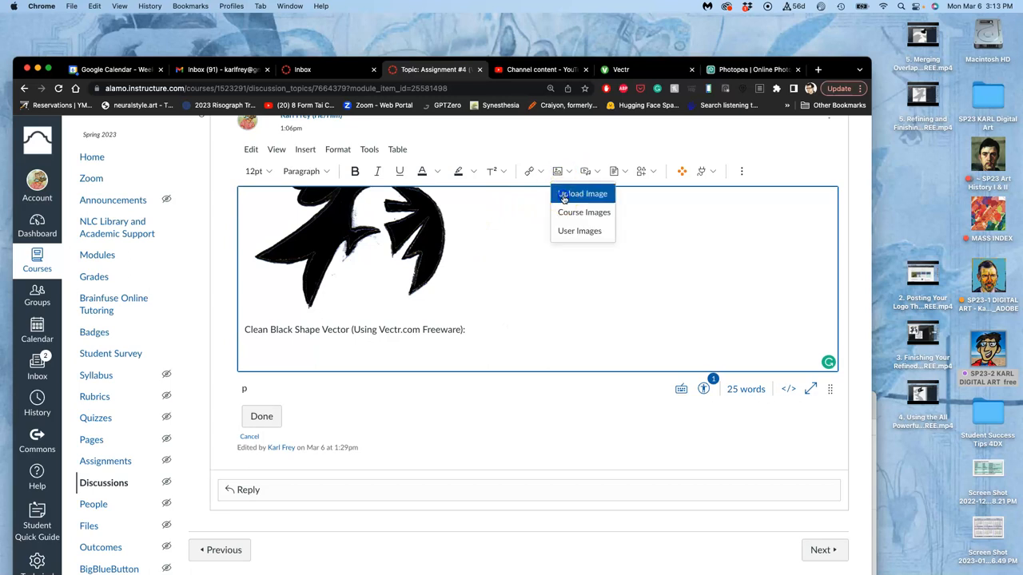
left_click(582, 193)
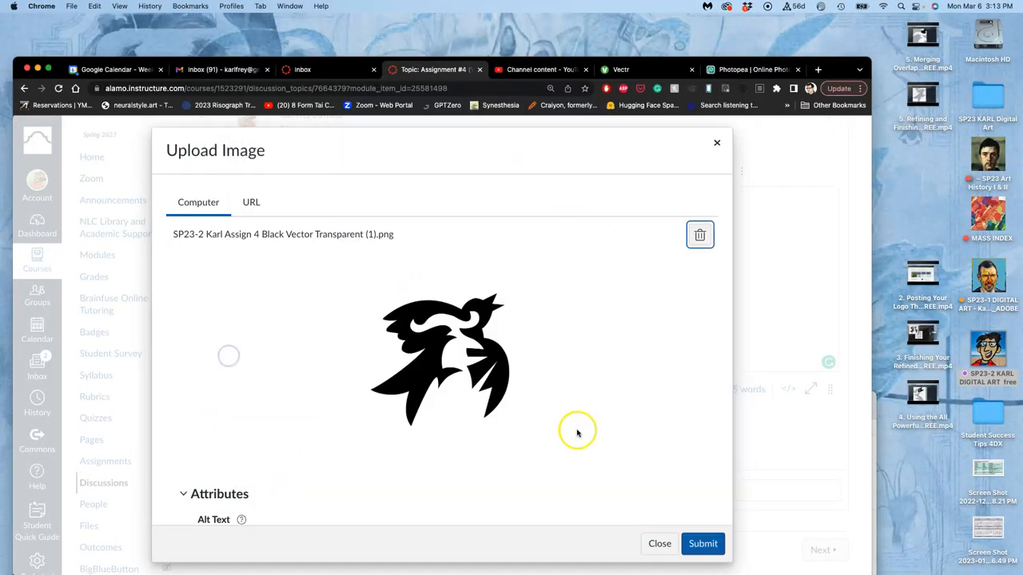
left_click(703, 544)
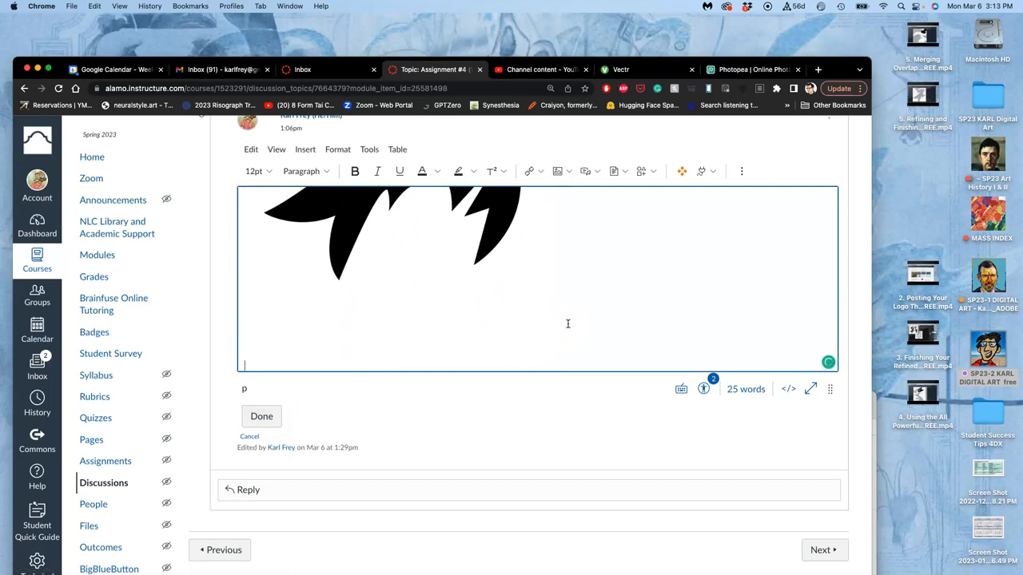
Add the caption 'Final Color Version: (either colored in Vectr.com OR in Photopea Layer Styles, OR Both)'.
type("Final Col")
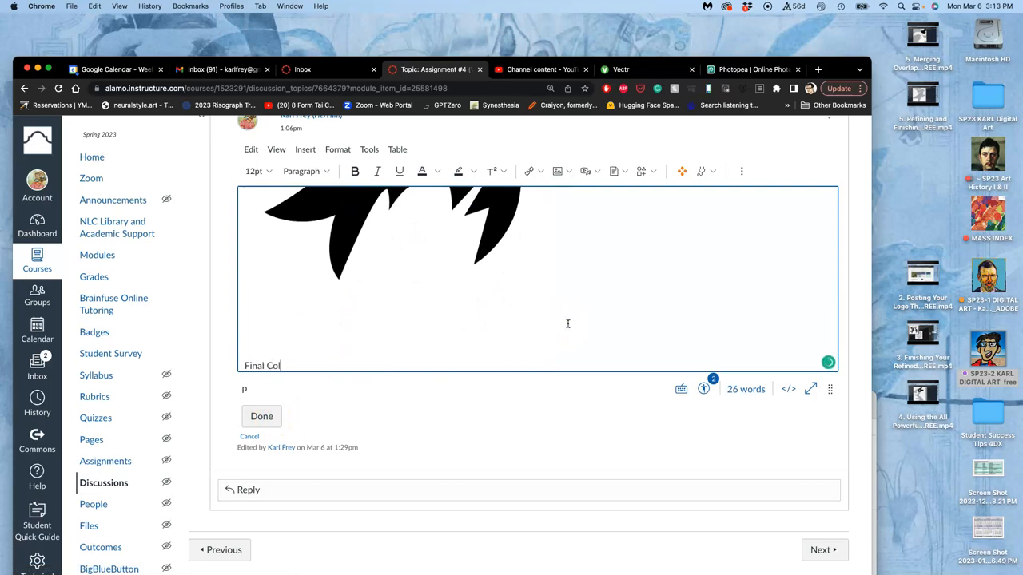
type("or Version")
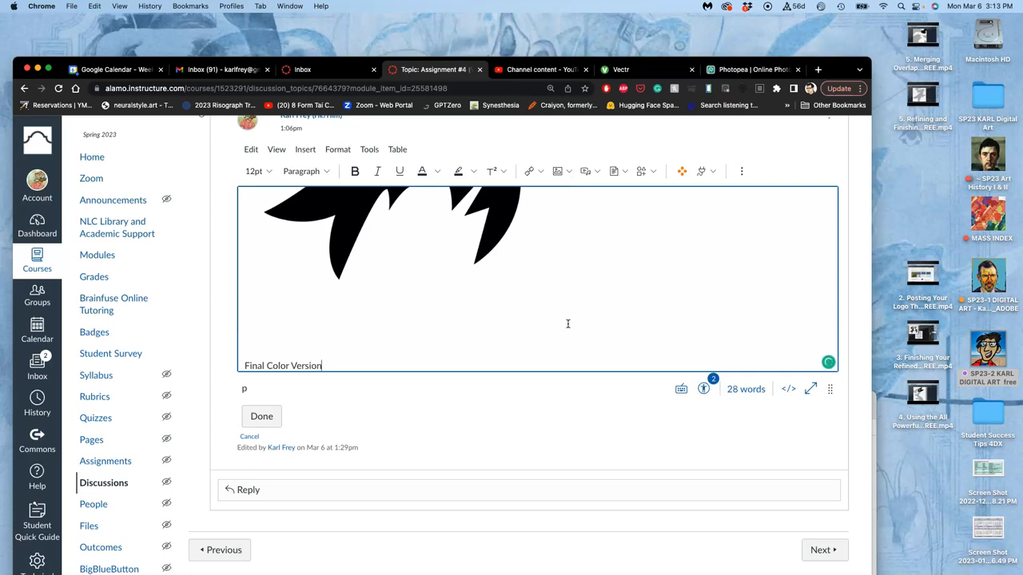
type(":")
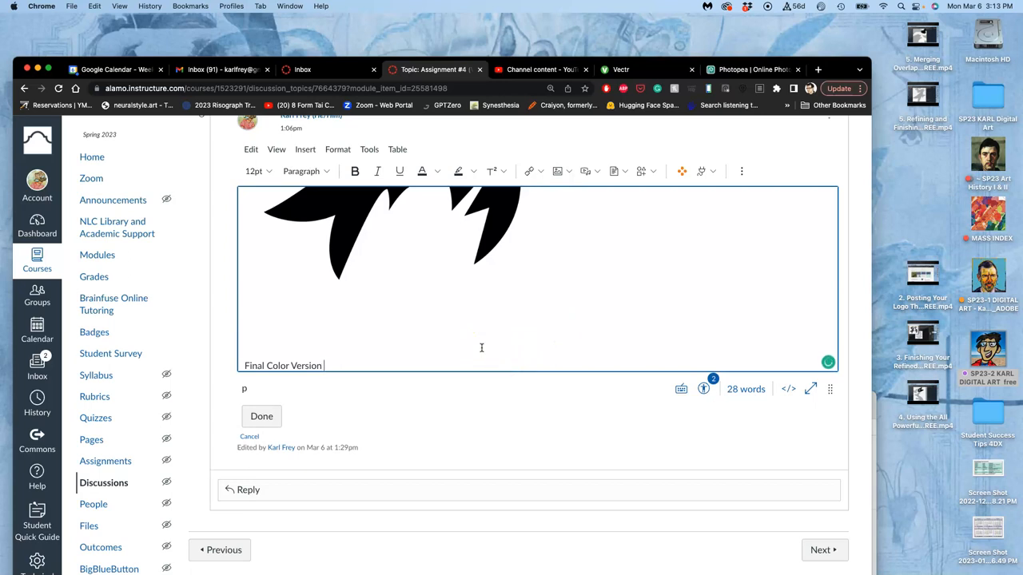
type("(either colore")
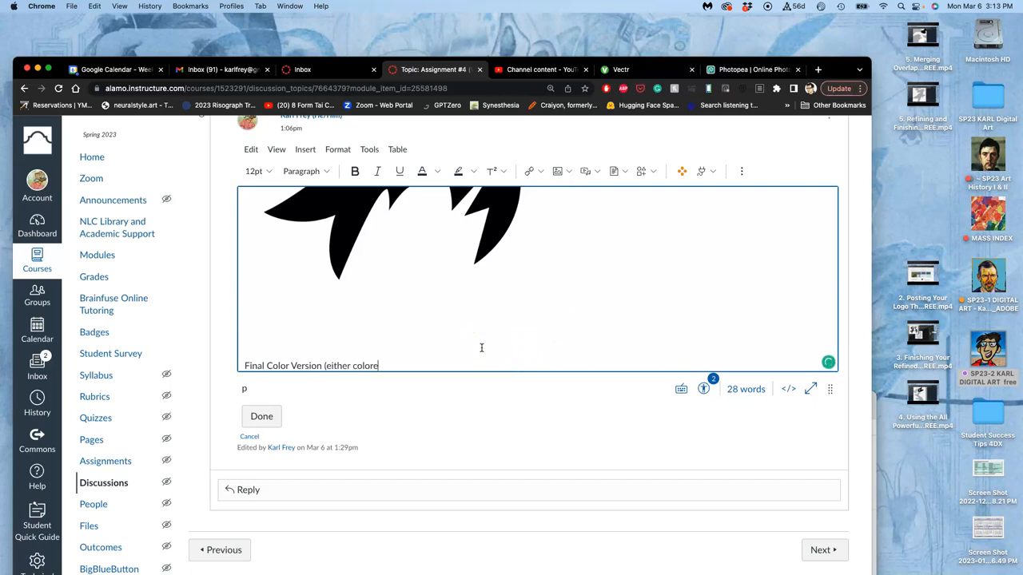
type("d in V")
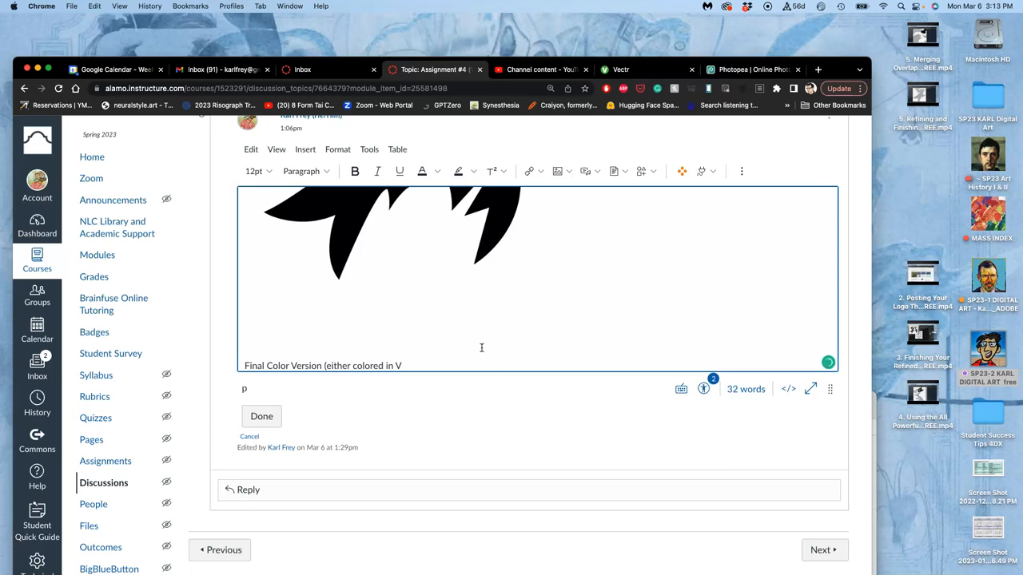
type("ectr")
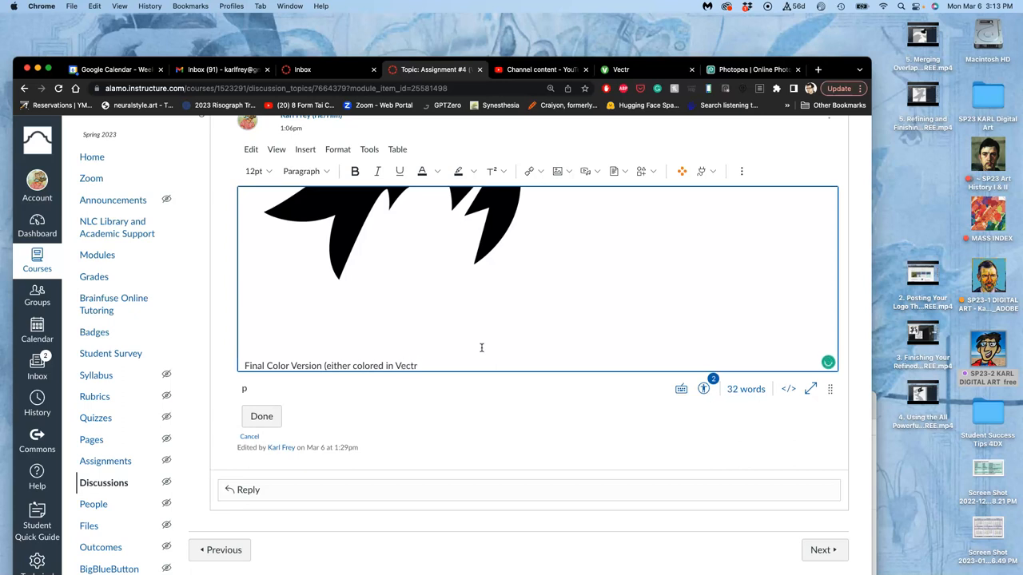
type(".com")
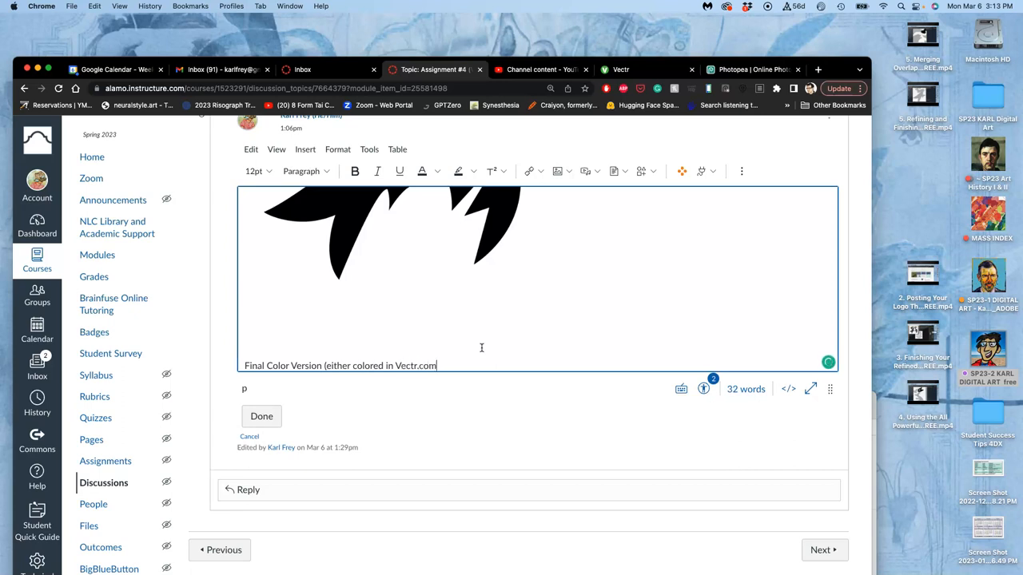
type("OR in")
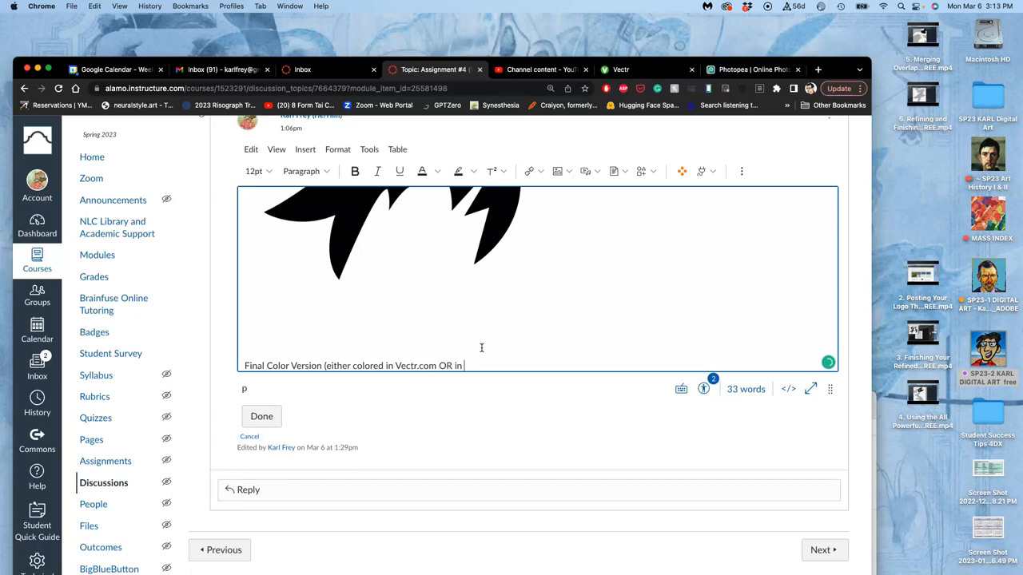
type("Photopea Using")
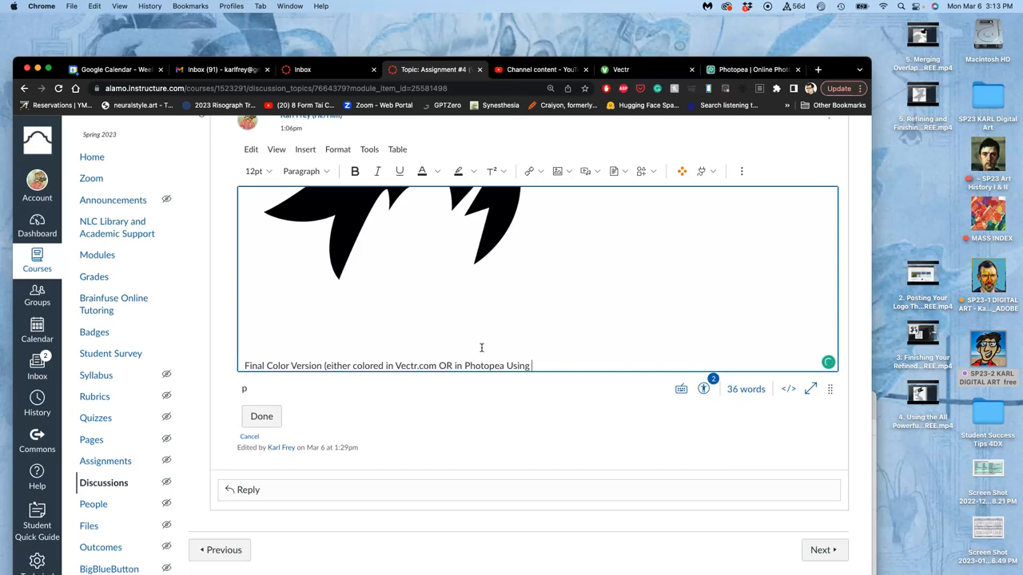
type("Layer")
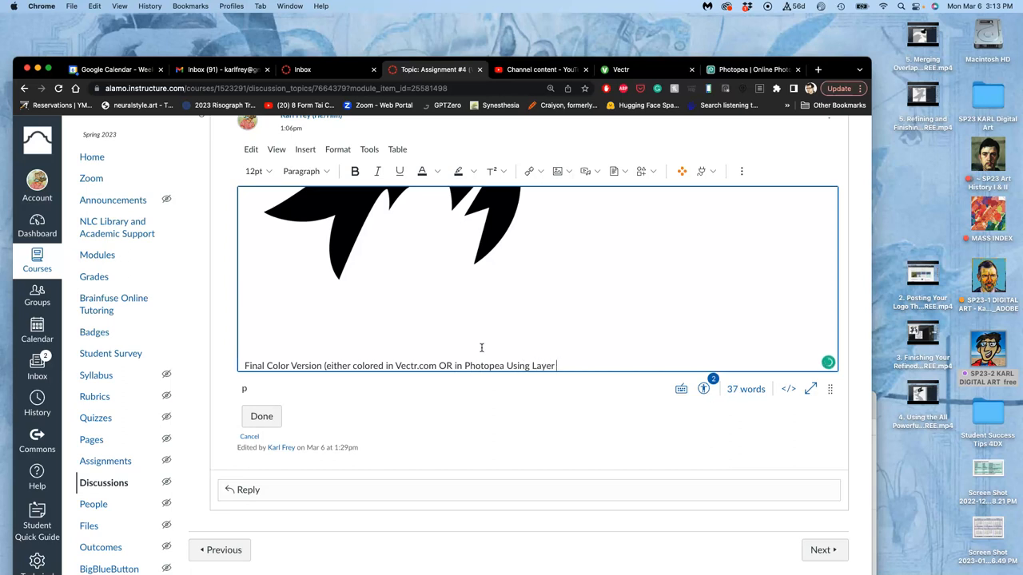
type("Styles,")
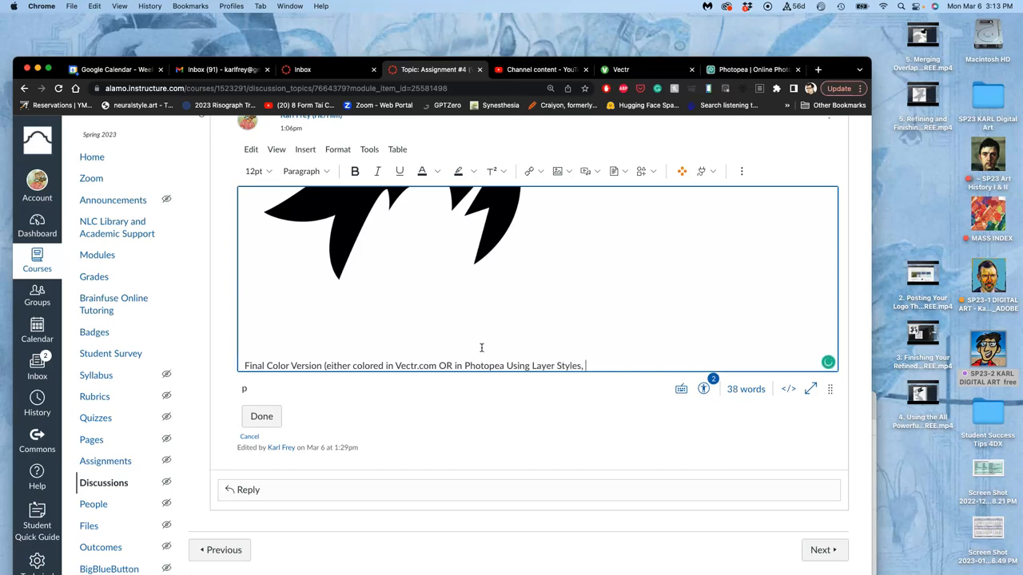
type("OR")
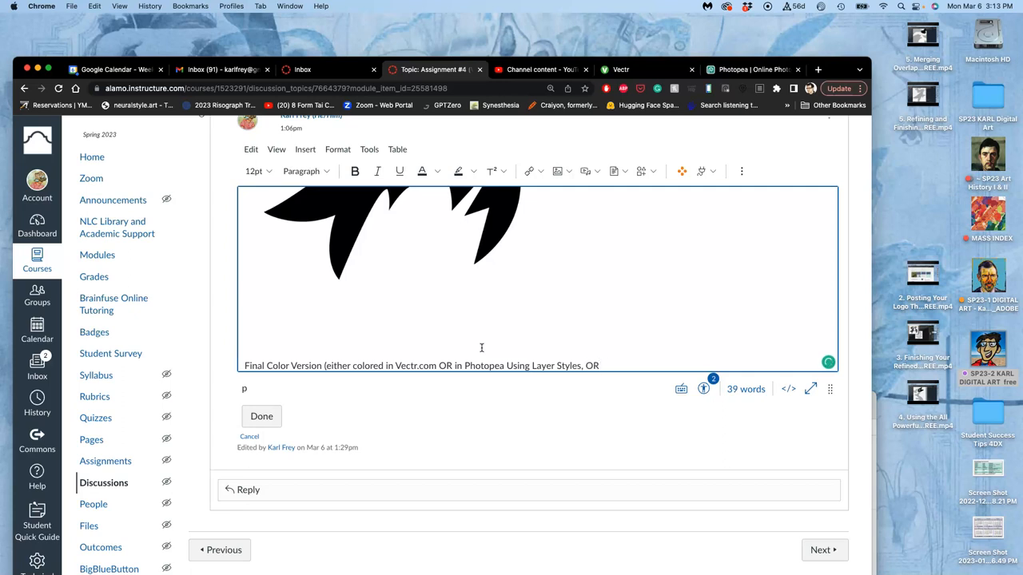
type("Both):")
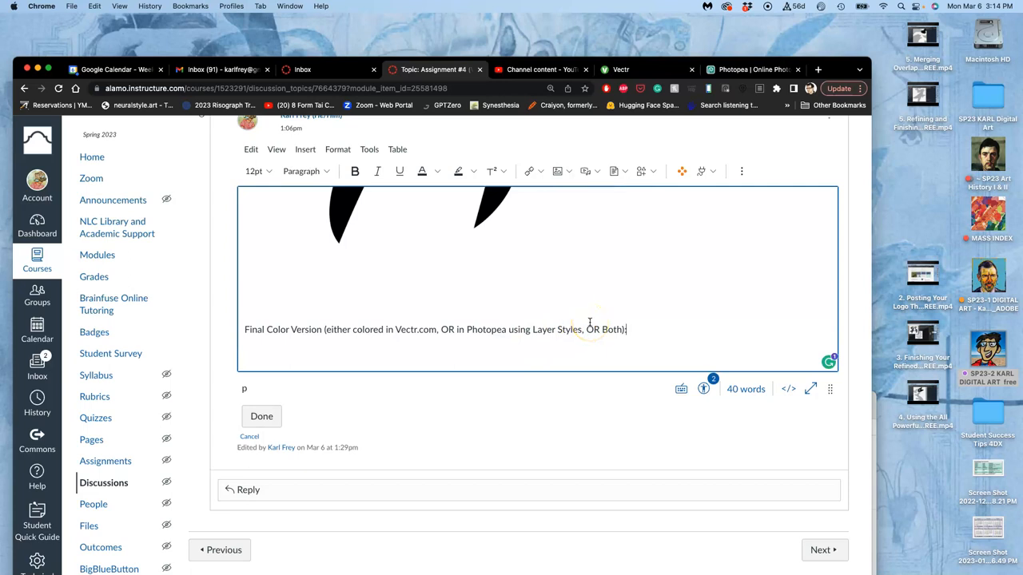
Save the edited post with Done and review the sketch and black vector bird images.
left_click(262, 416)
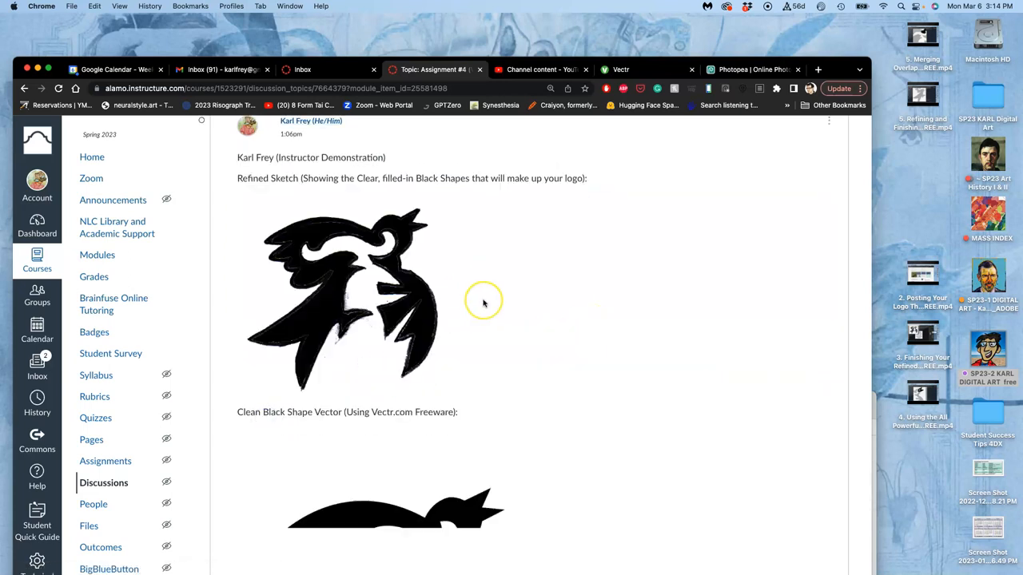
scroll("down", 3)
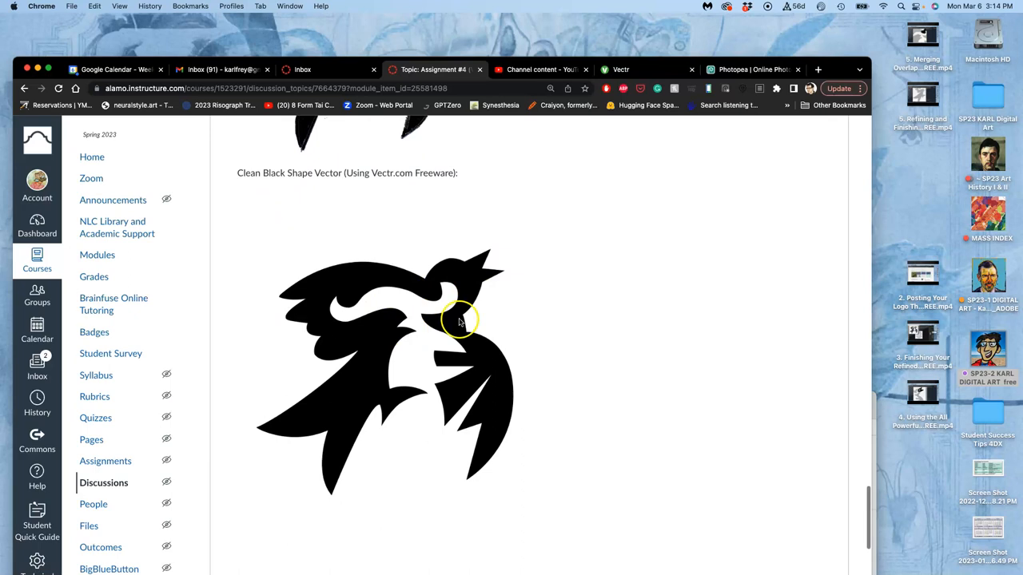
scroll("down", 3)
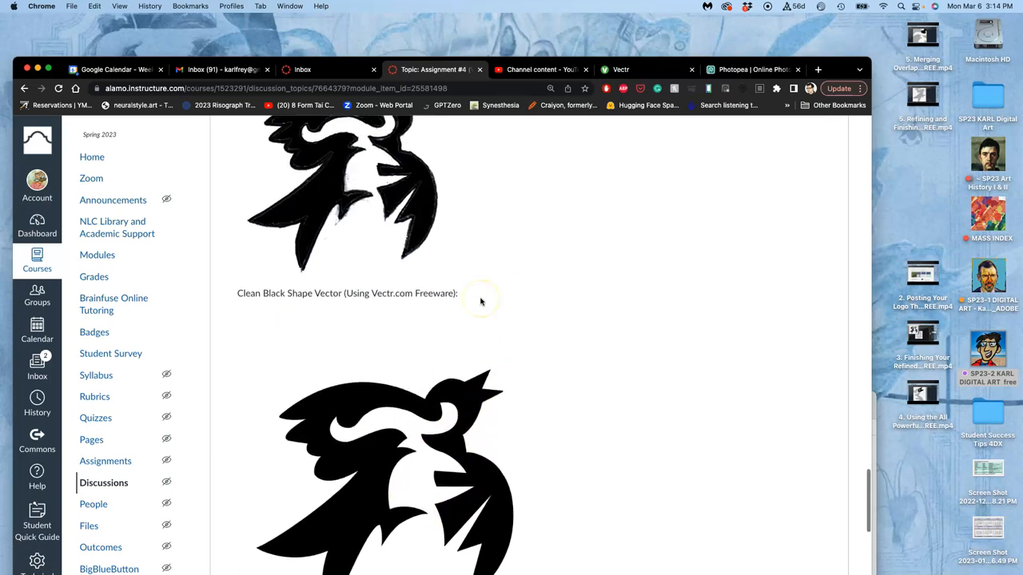
scroll("down", 3)
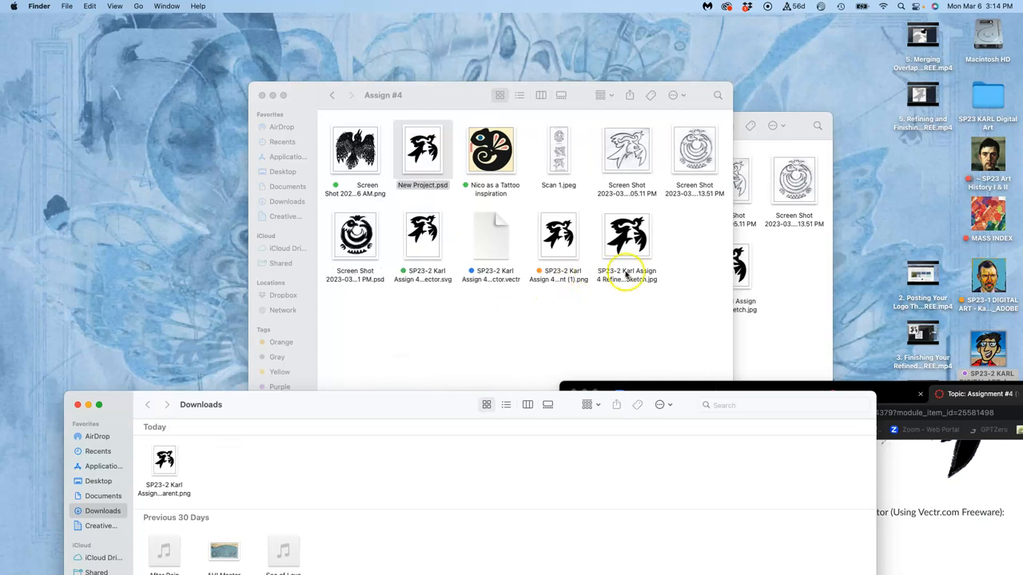
Open the Black Shape Vector SVG from the Assign #4 folder in Adobe Illustrator.
left_click(558, 235)
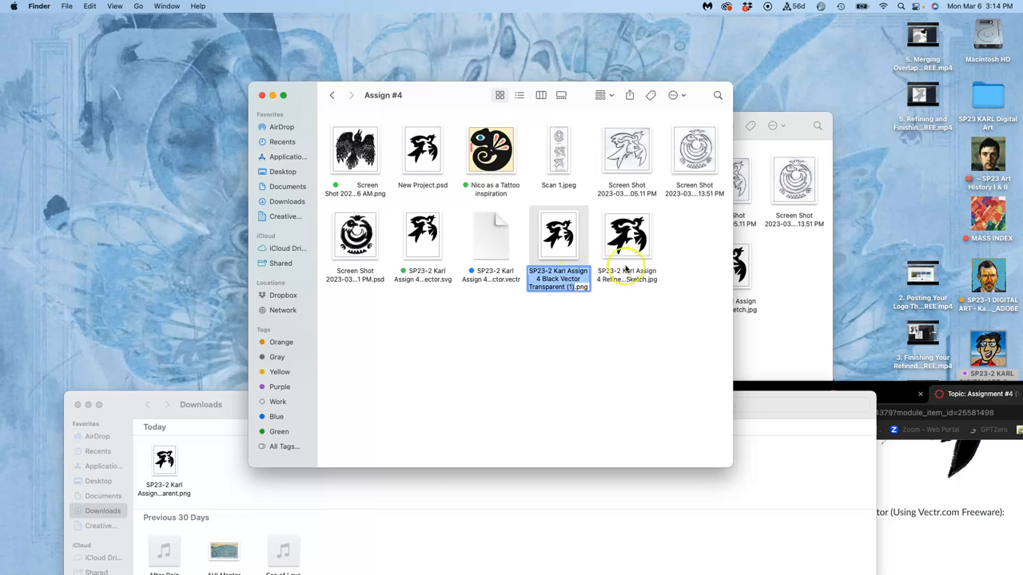
left_click(627, 233)
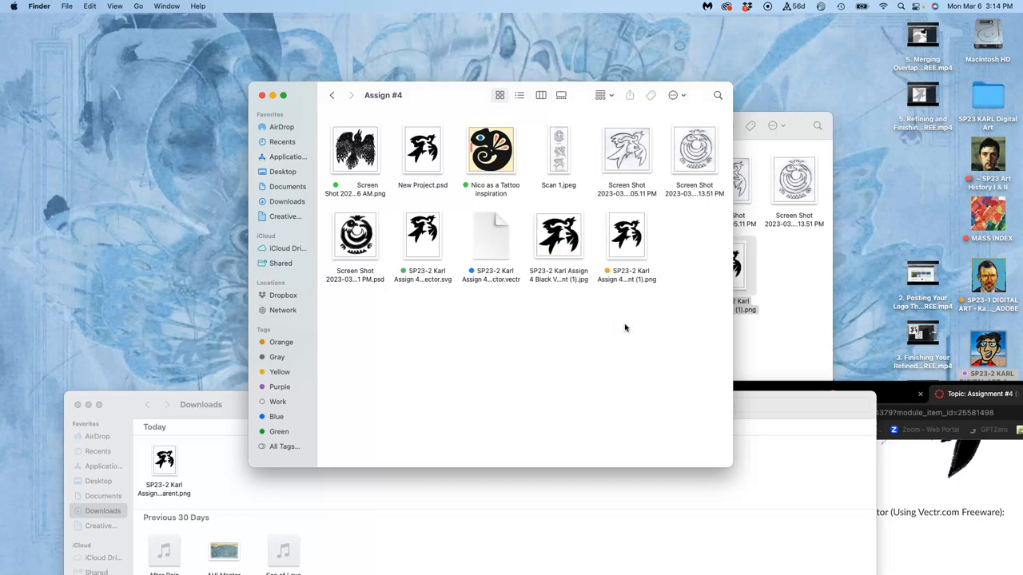
mouse_move(646, 313)
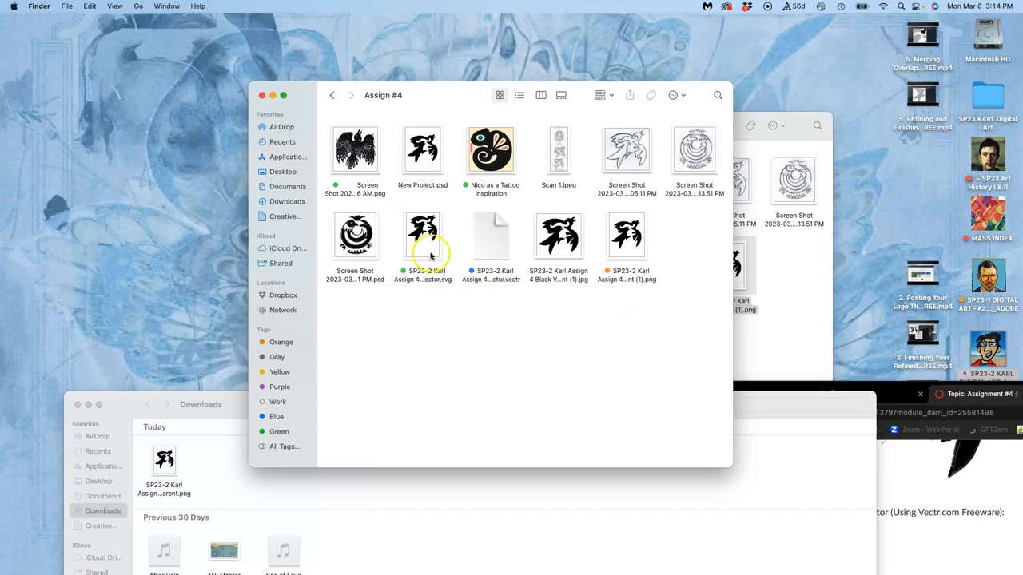
right_click(422, 236)
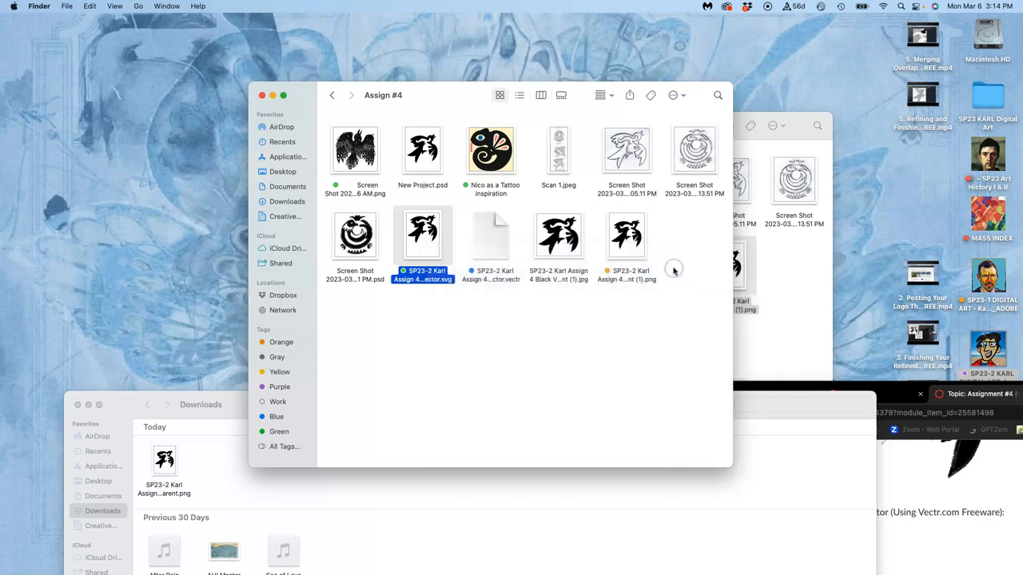
double_click(422, 235)
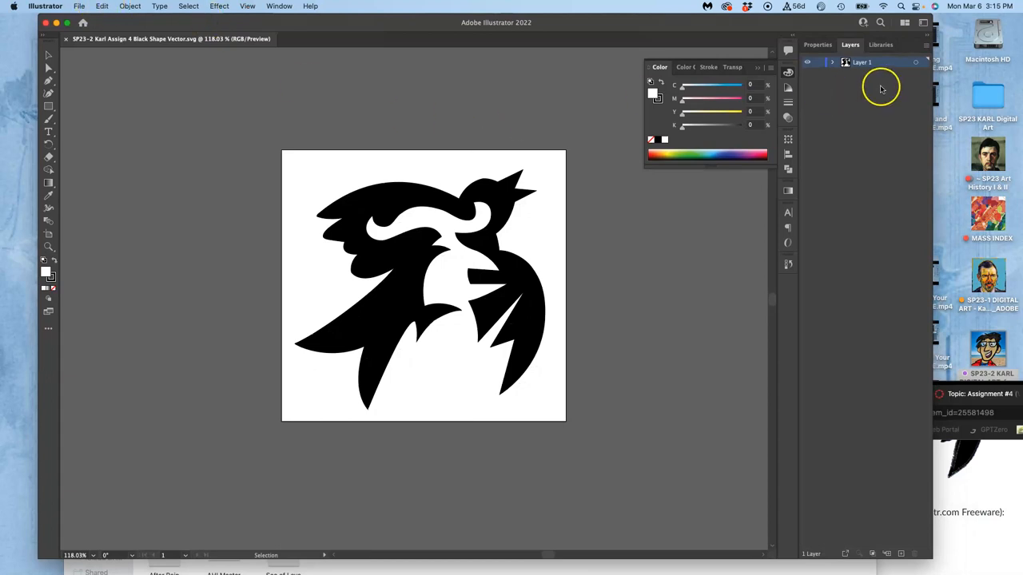
Expand the layer and toggle the logo artwork's visibility to check it.
left_click(832, 63)
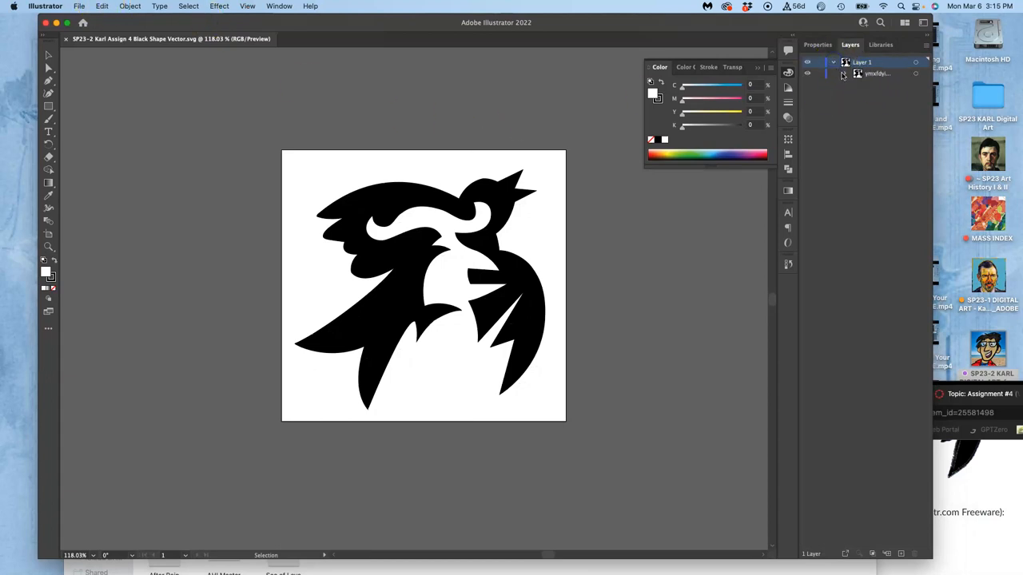
left_click(807, 86)
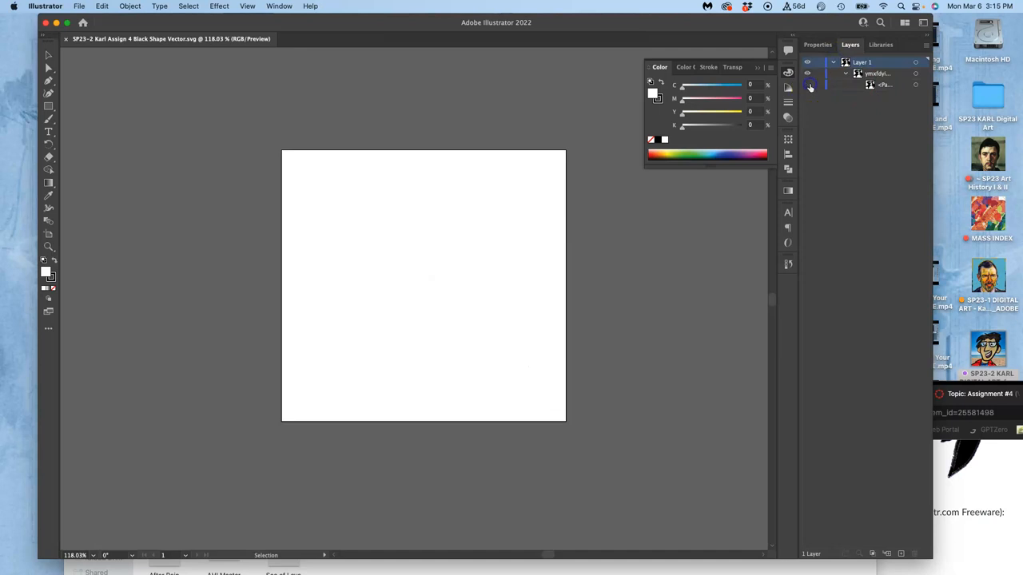
left_click(807, 85)
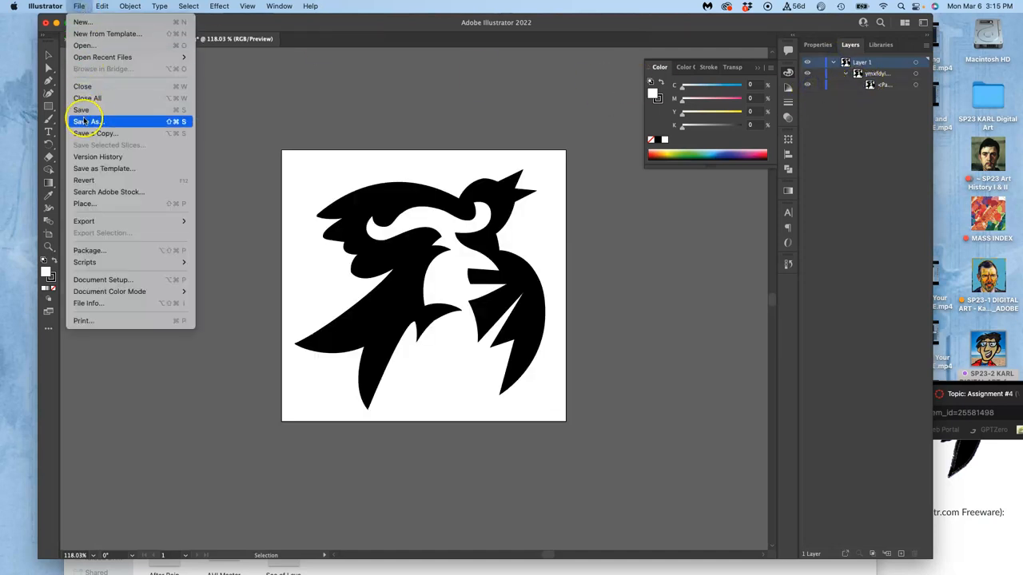
Save the logo to the computer in Illustrator EPS format and close the document.
left_click(86, 122)
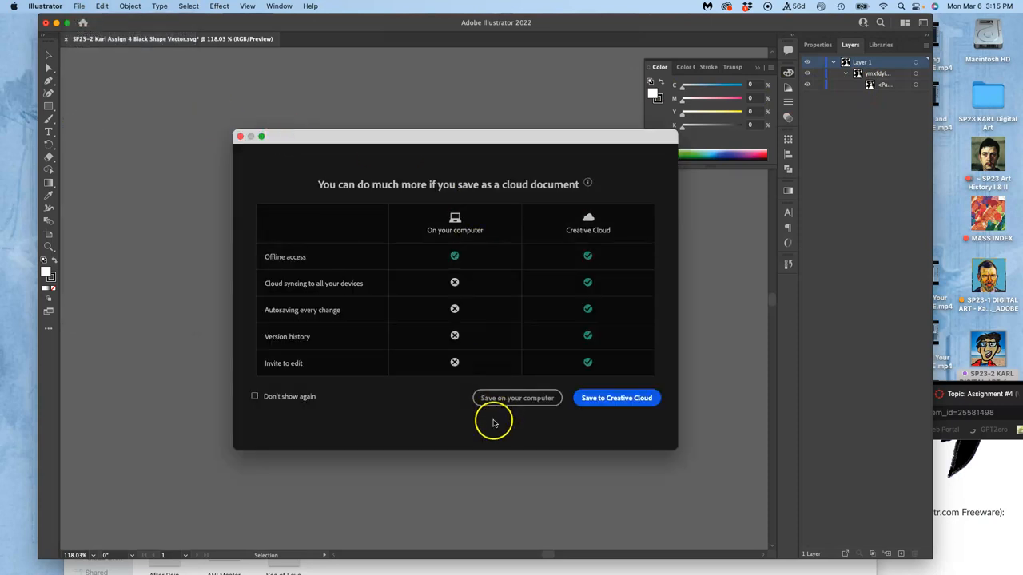
left_click(518, 398)
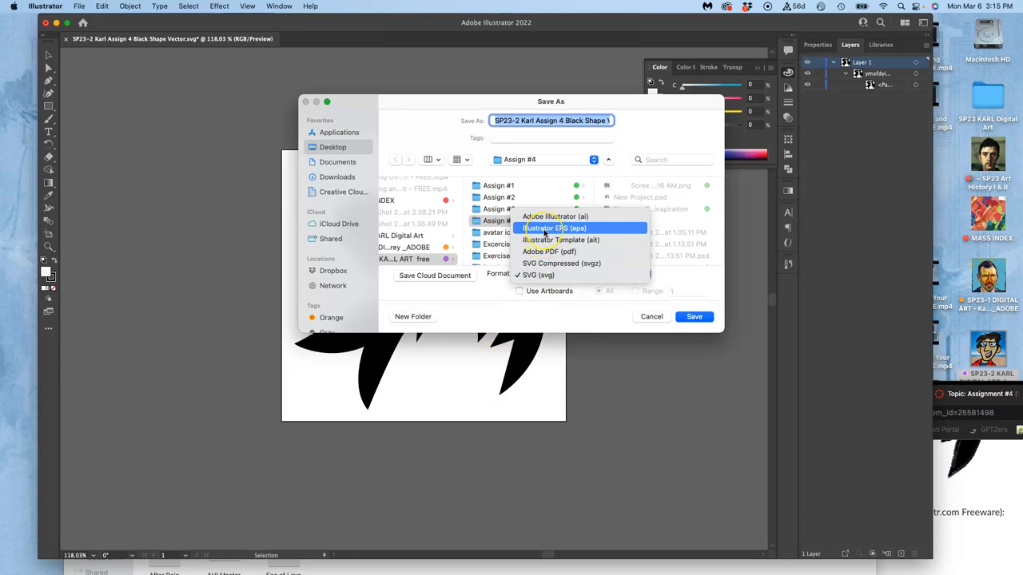
left_click(553, 227)
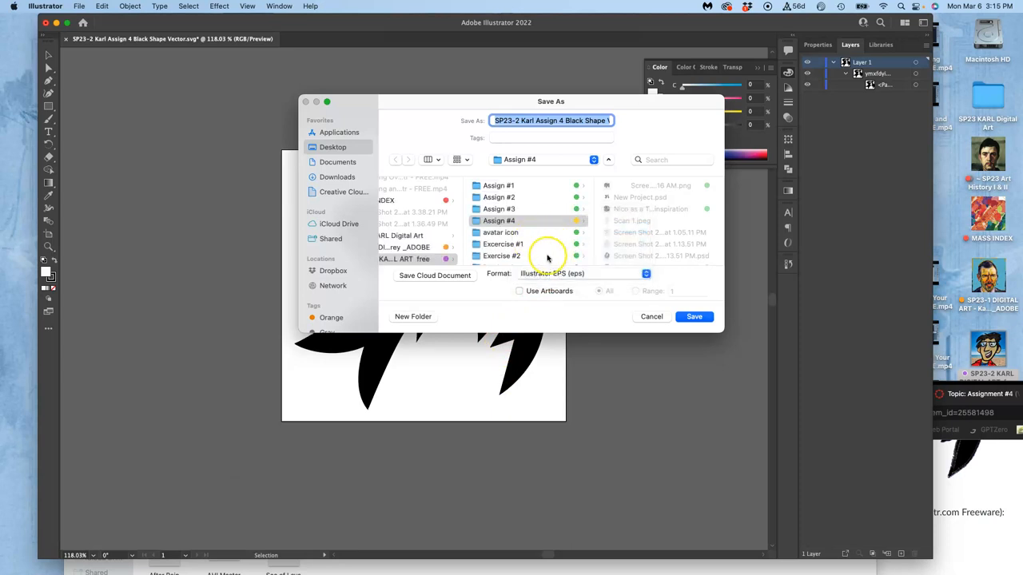
left_click(693, 317)
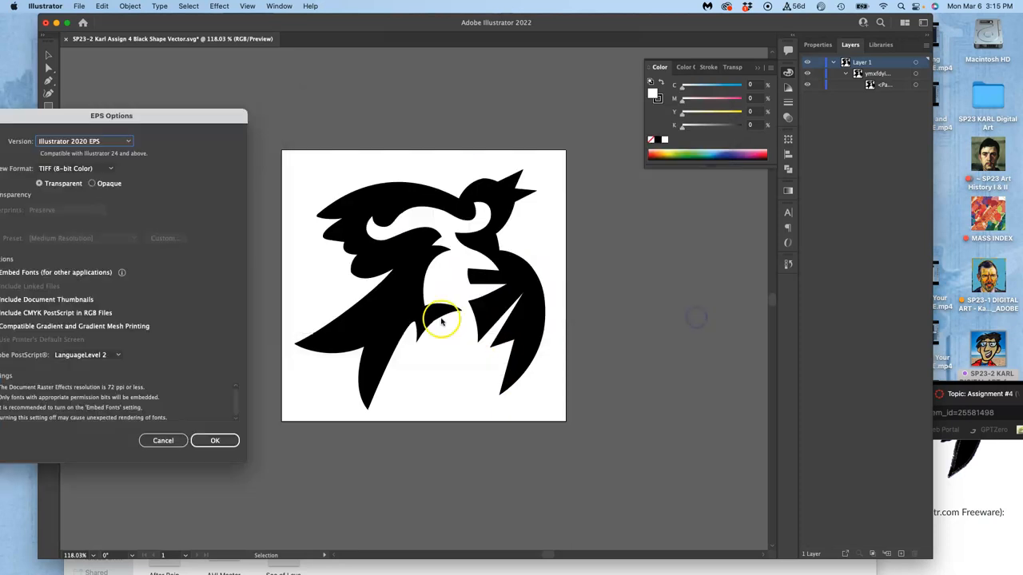
left_click(214, 441)
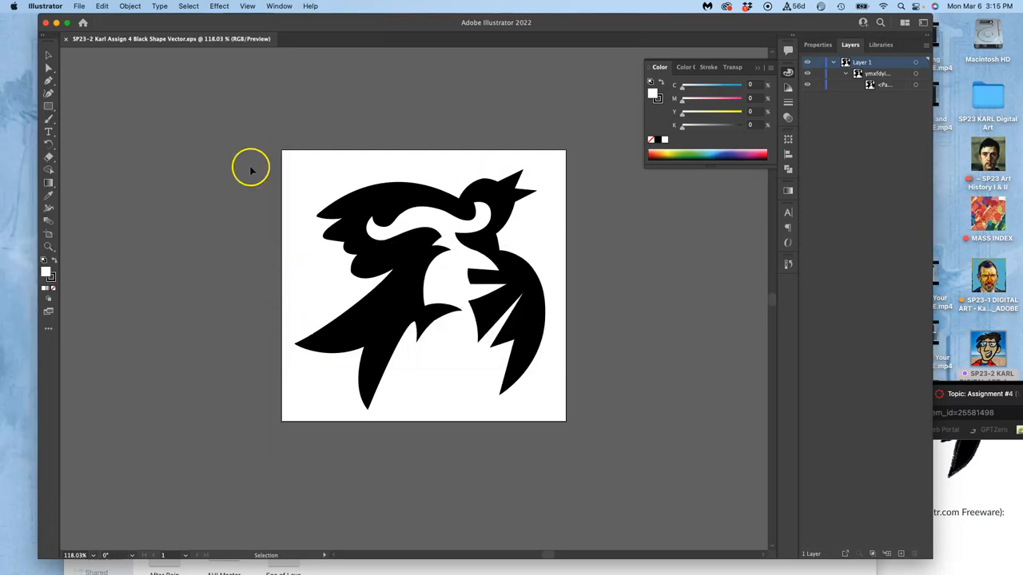
mouse_move(66, 39)
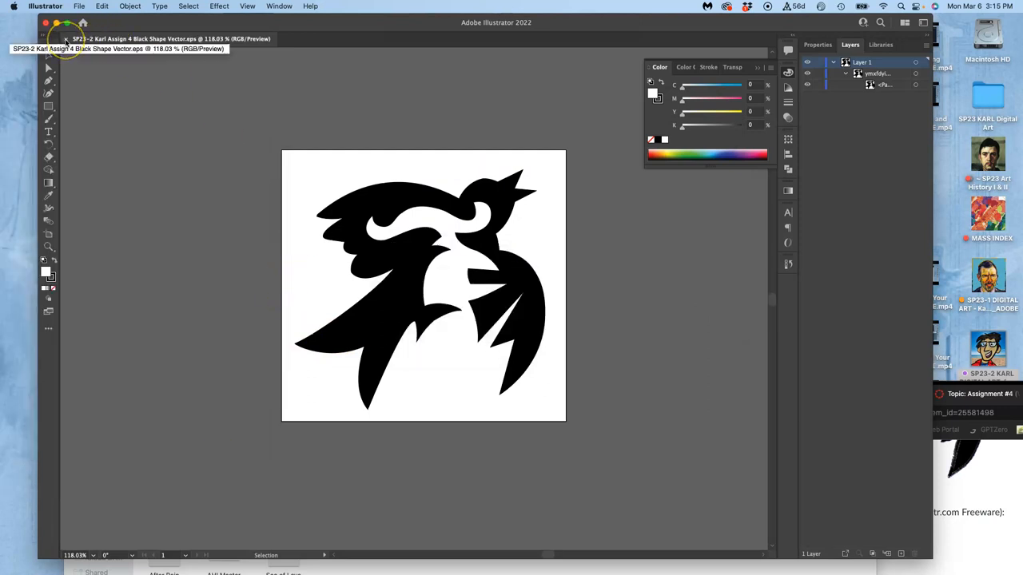
left_click(67, 38)
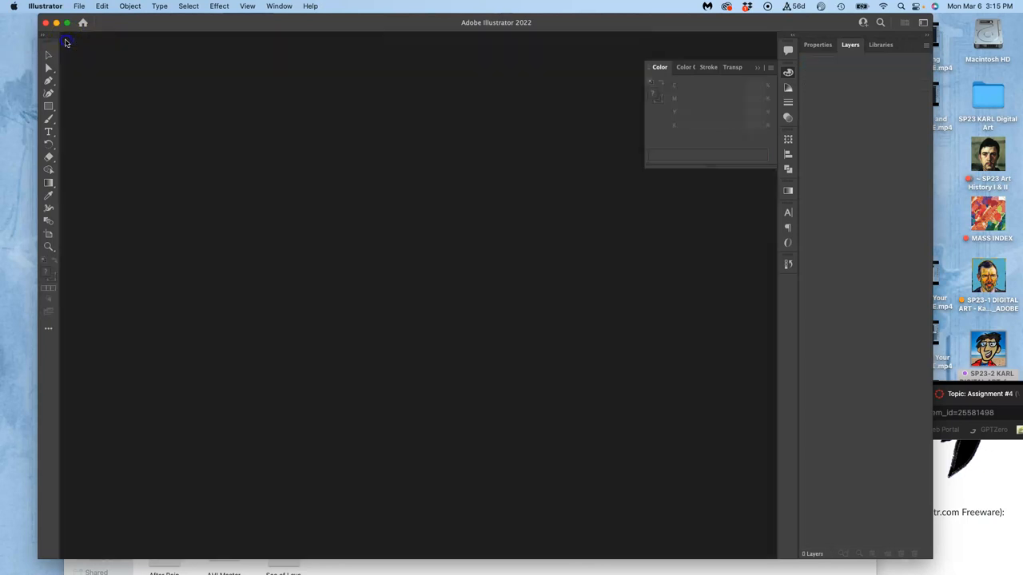
Return to Finder's Assign #4 folder showing the new Black Shape Vector EPS file.
left_click(45, 7)
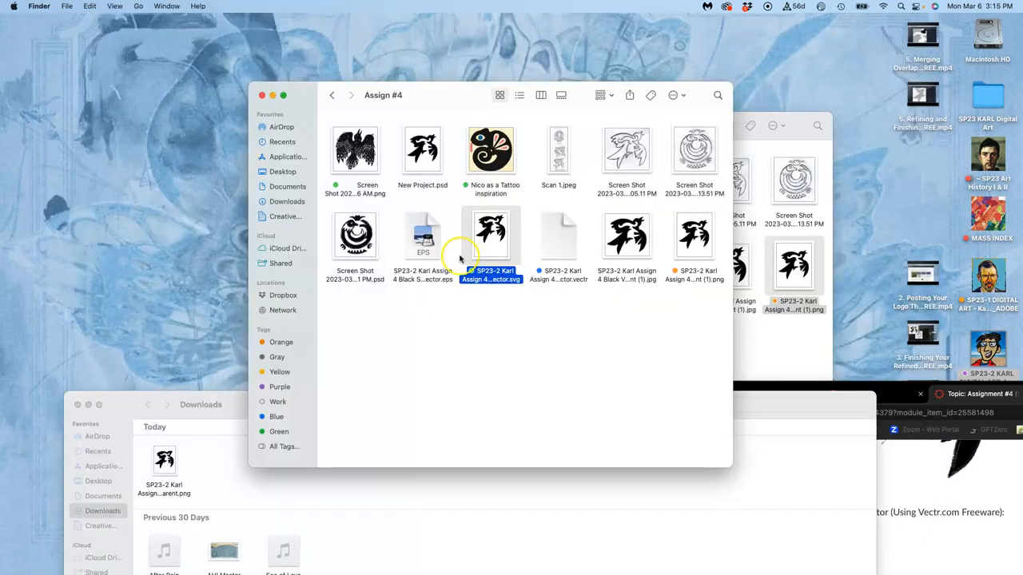
left_click(480, 331)
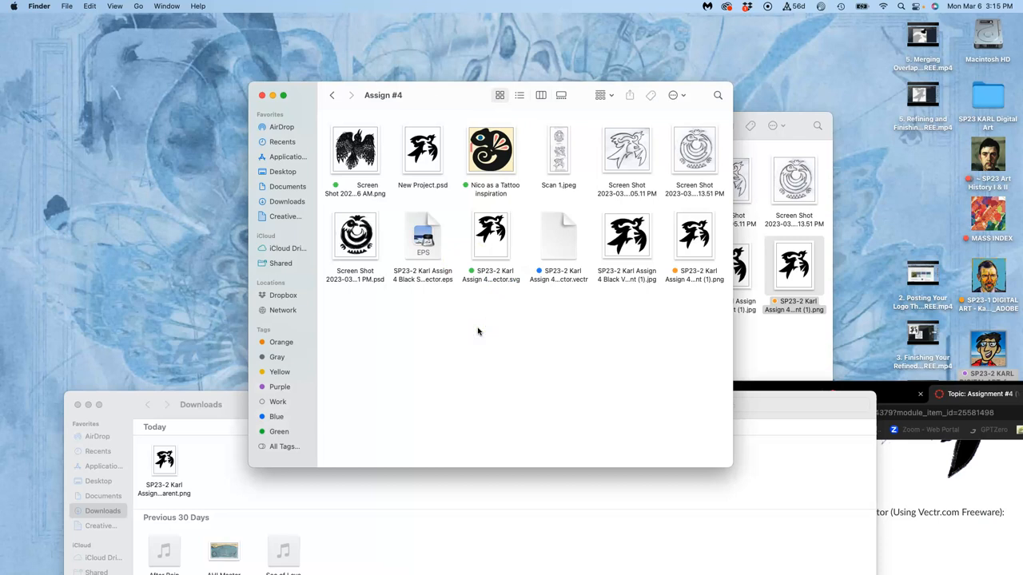